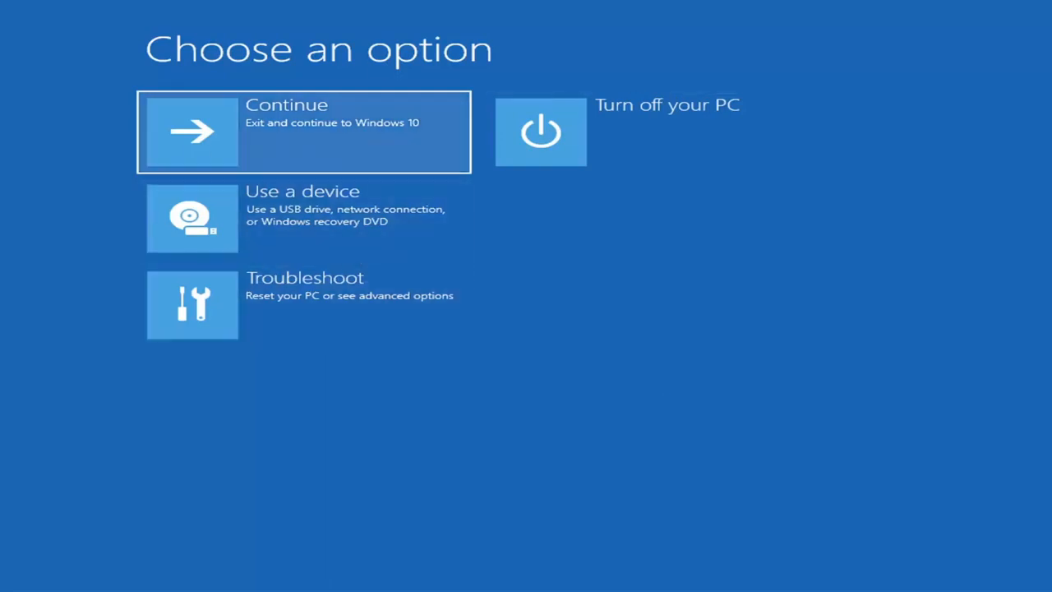
mouse_move(391, 510)
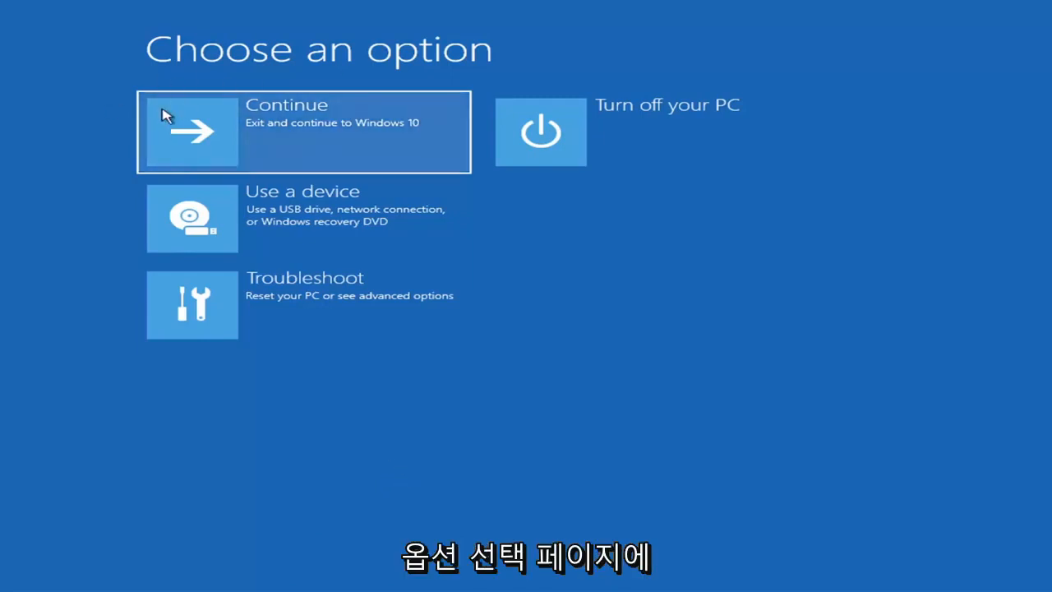
mouse_move(361, 304)
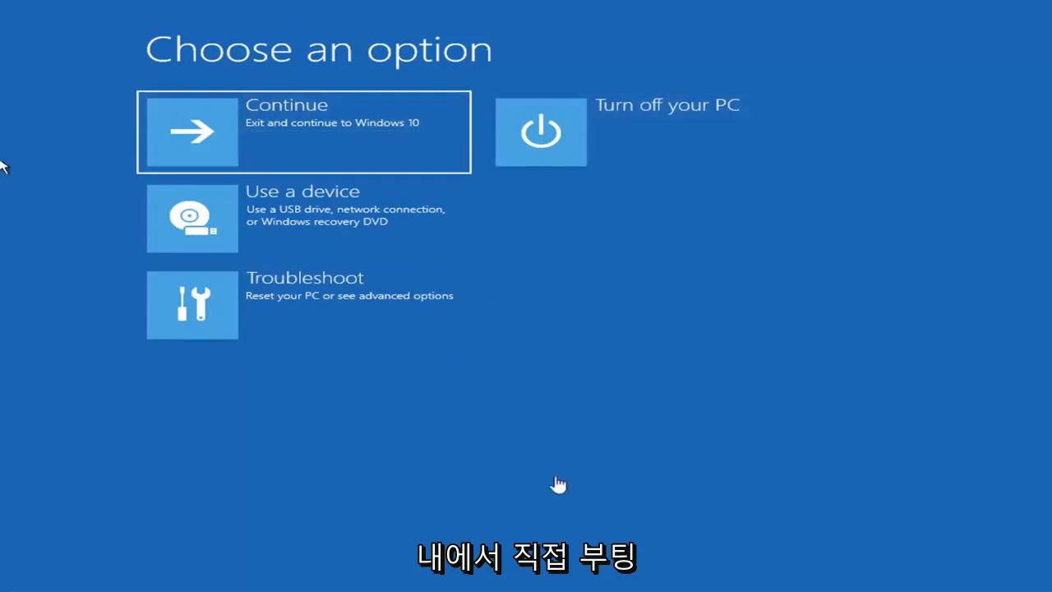
mouse_move(670, 337)
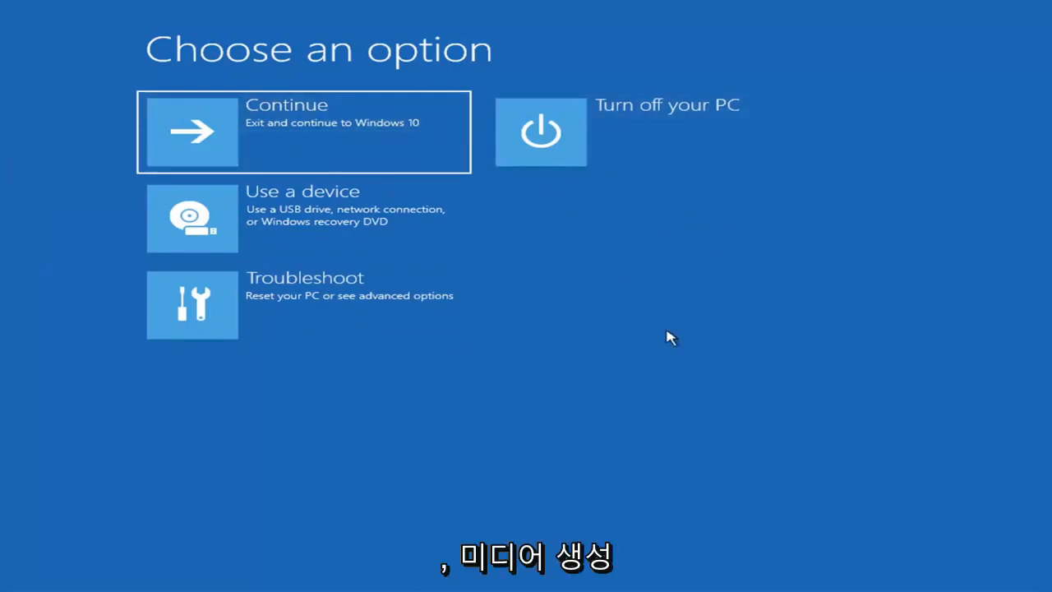
mouse_move(582, 313)
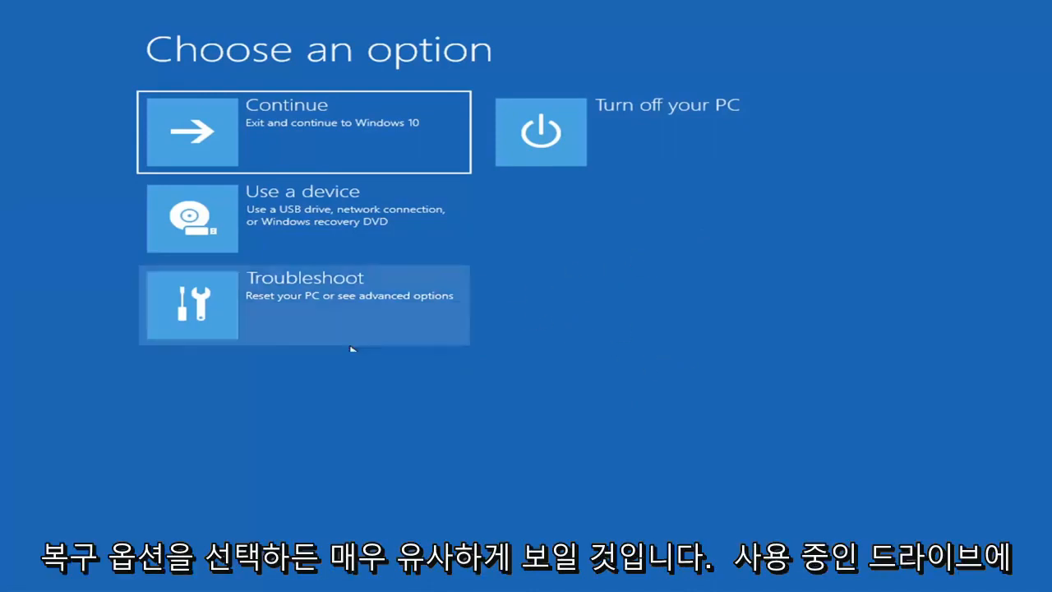
mouse_move(660, 468)
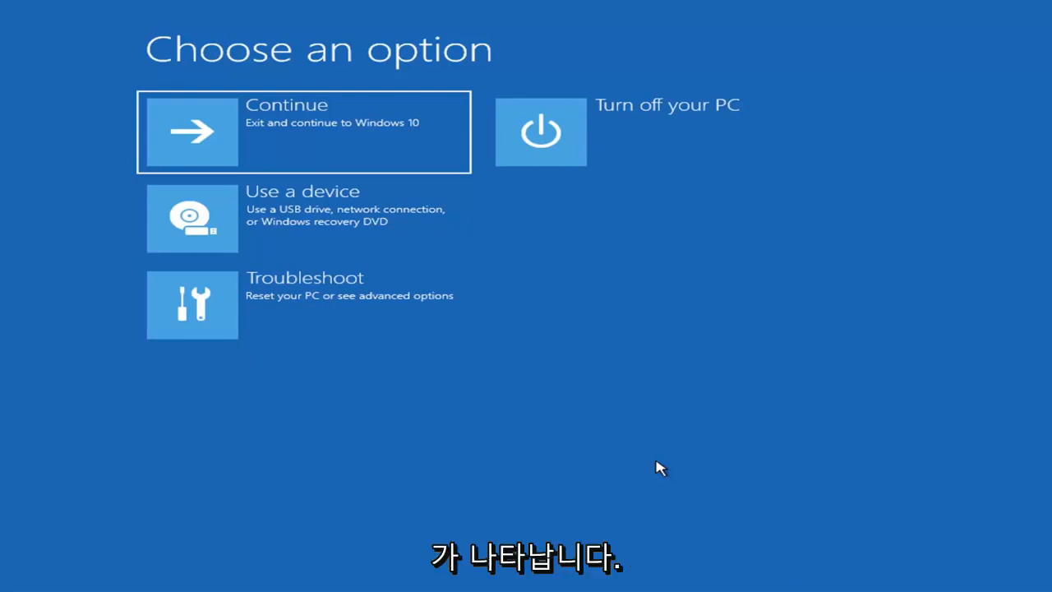
mouse_move(427, 227)
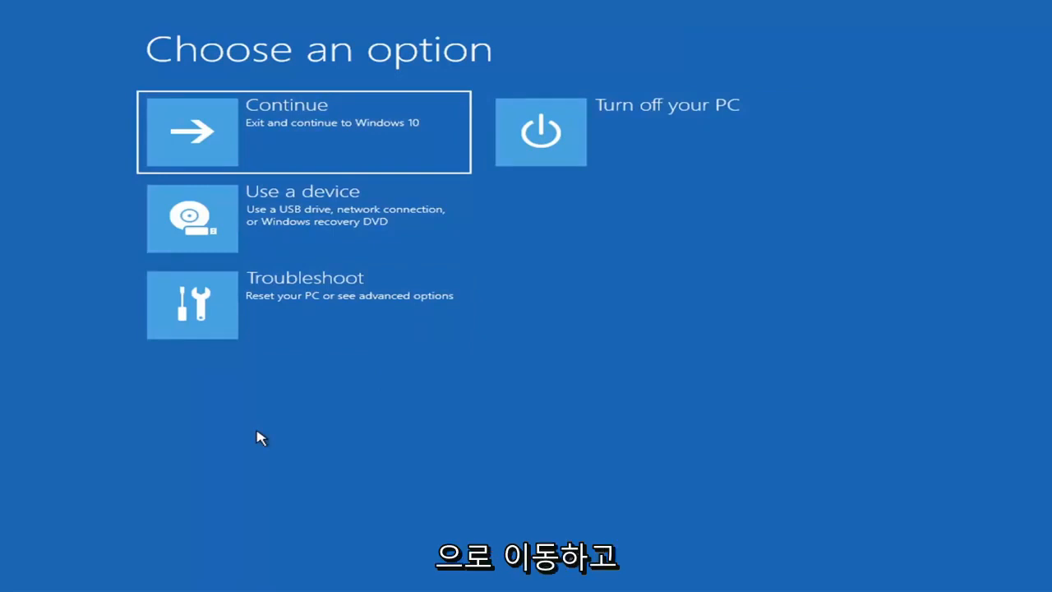
mouse_move(332, 304)
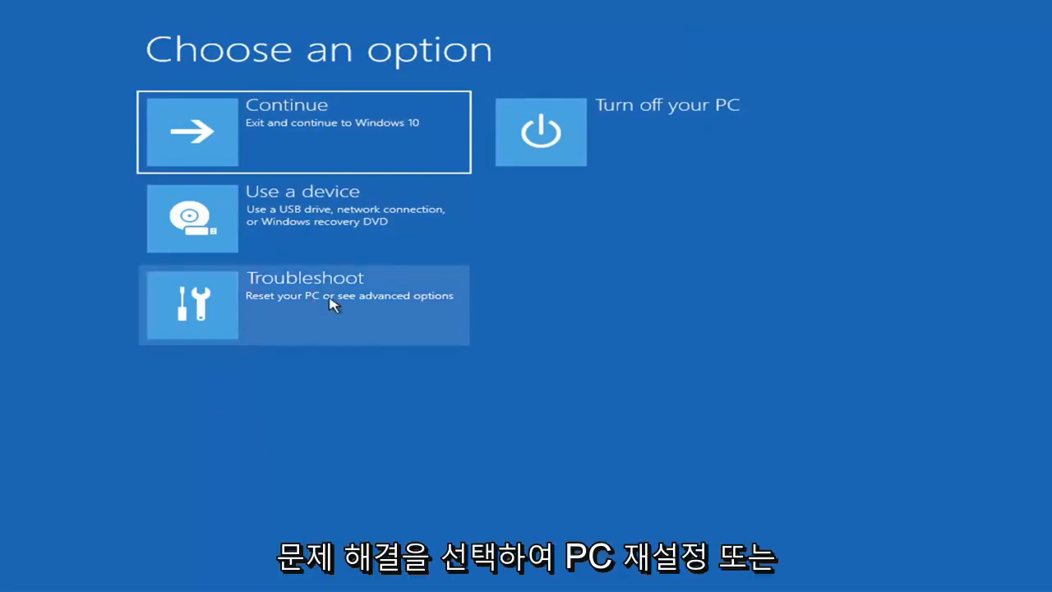
Run Startup Repair from Troubleshoot > Advanced options until it reports it couldn't repair the PC.
left_click(304, 304)
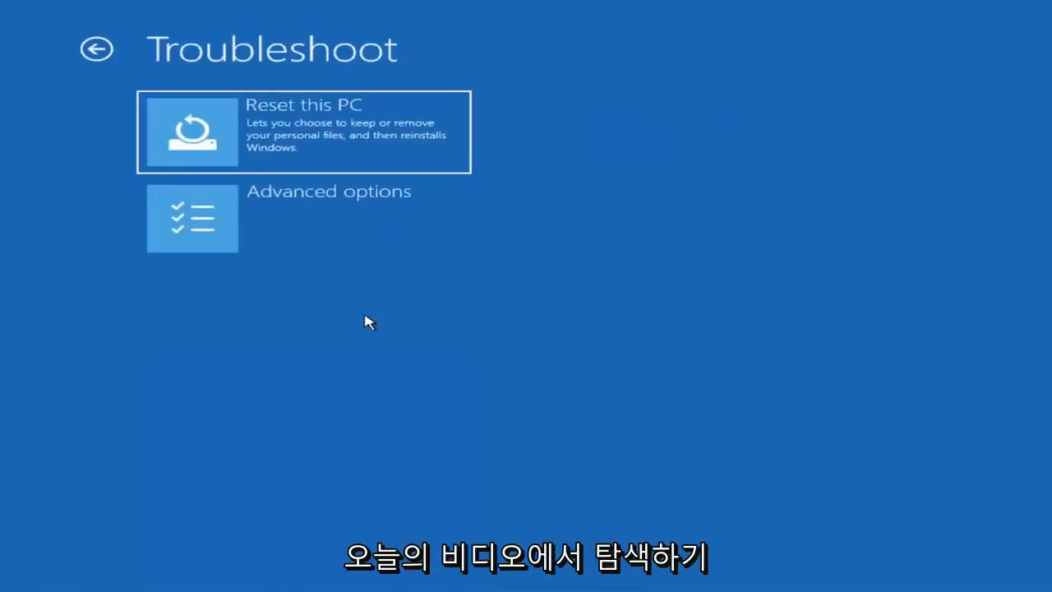
mouse_move(299, 230)
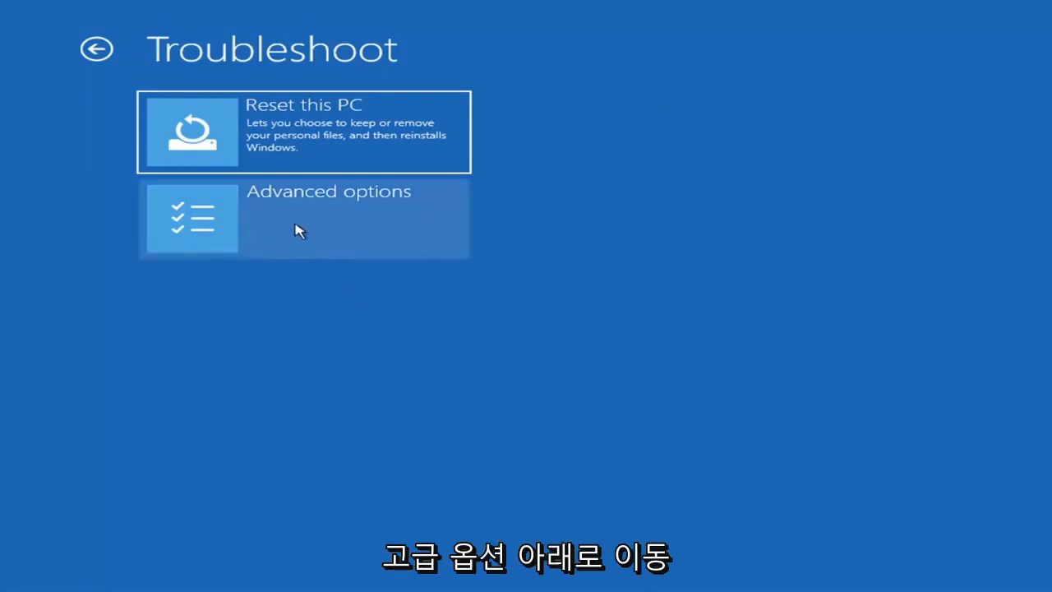
left_click(328, 217)
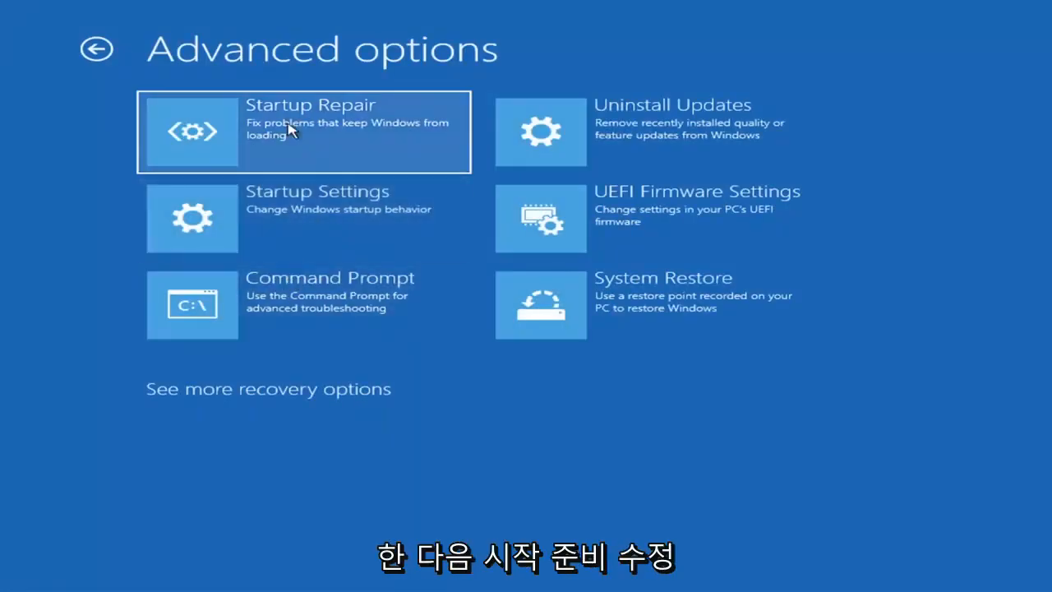
mouse_move(299, 140)
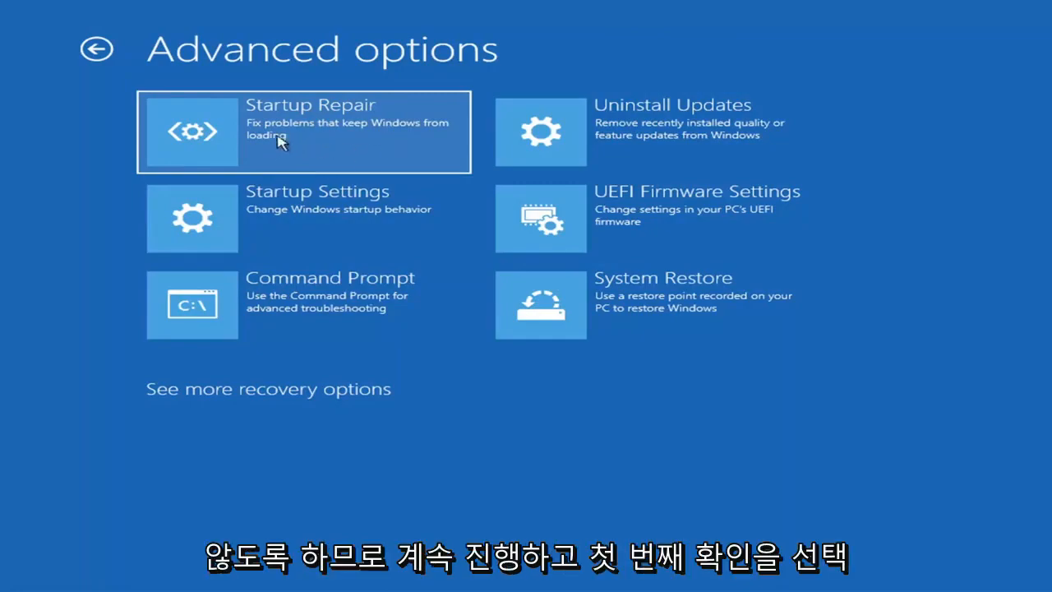
left_click(304, 131)
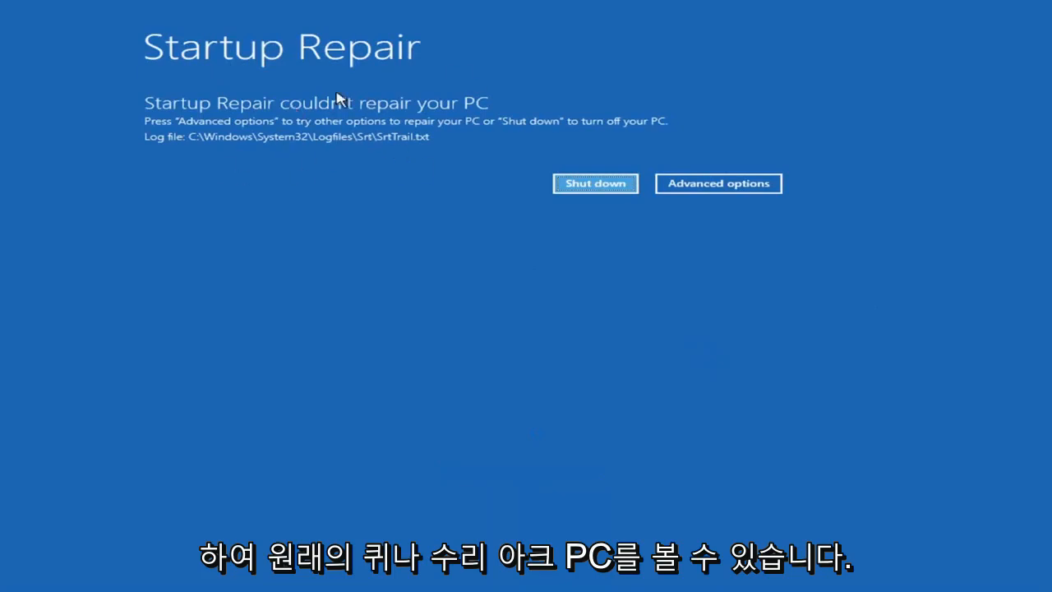
mouse_move(426, 113)
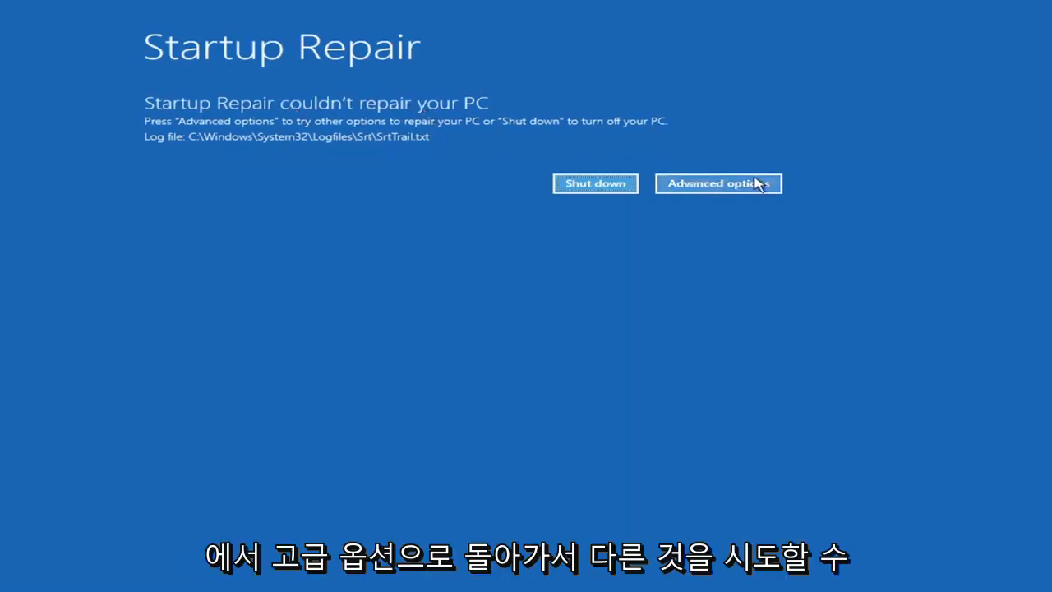
Go back through Troubleshoot and Advanced options into Startup Settings listing Safe Mode options.
left_click(717, 184)
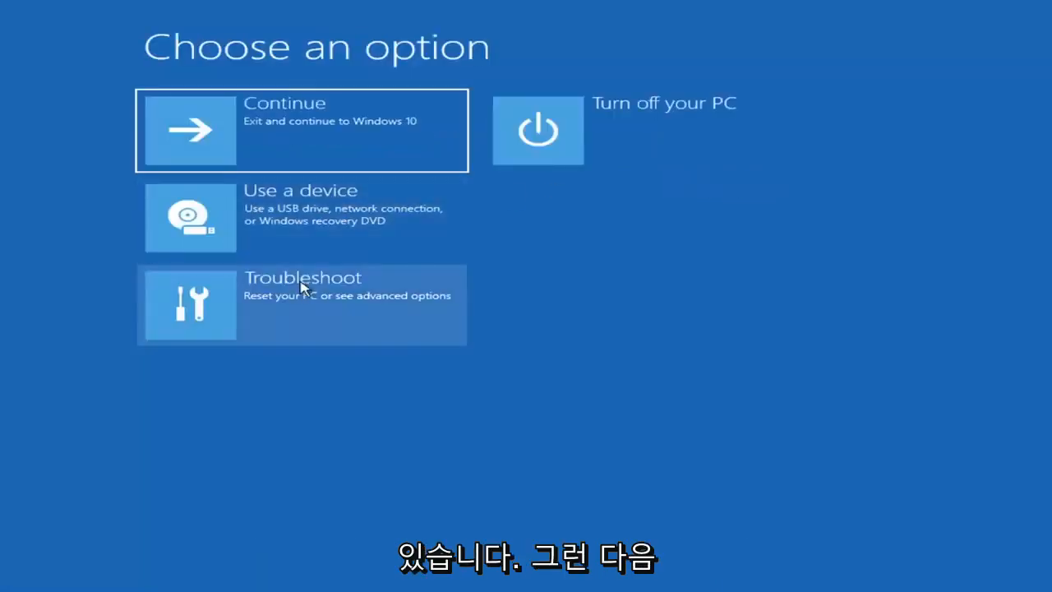
left_click(303, 304)
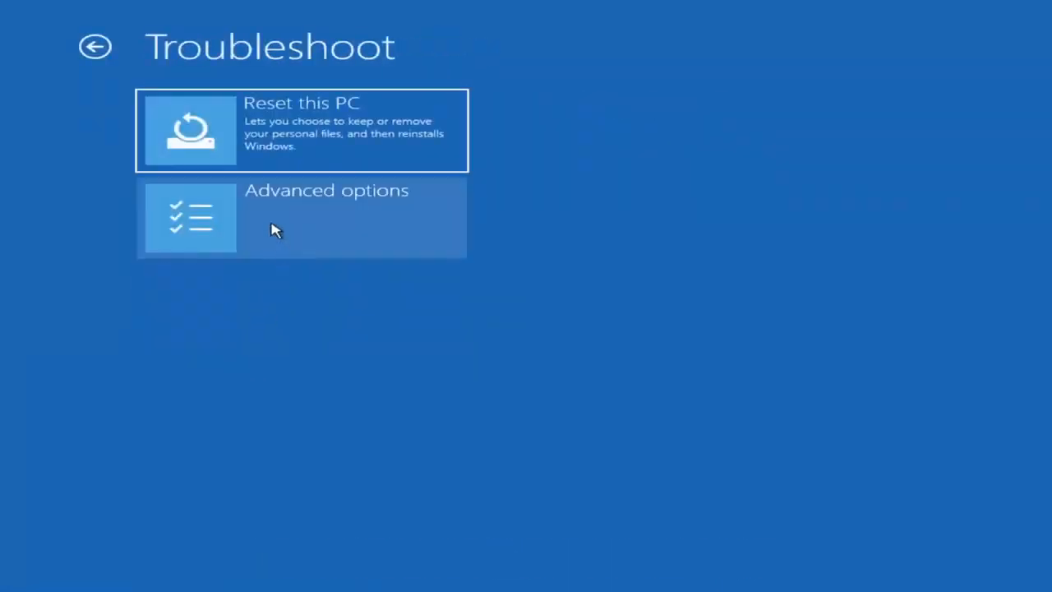
left_click(303, 216)
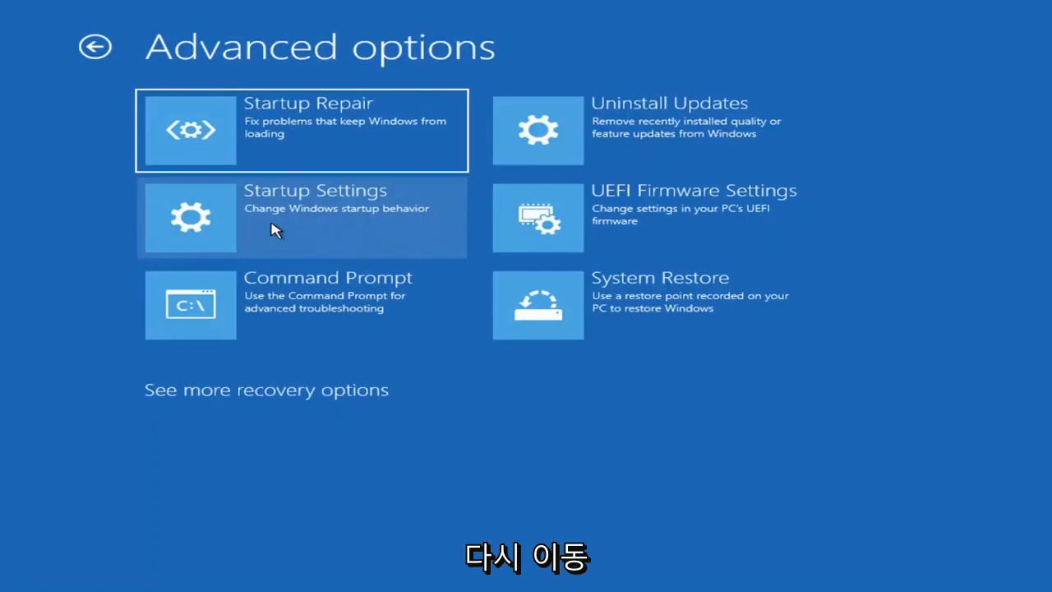
mouse_move(303, 214)
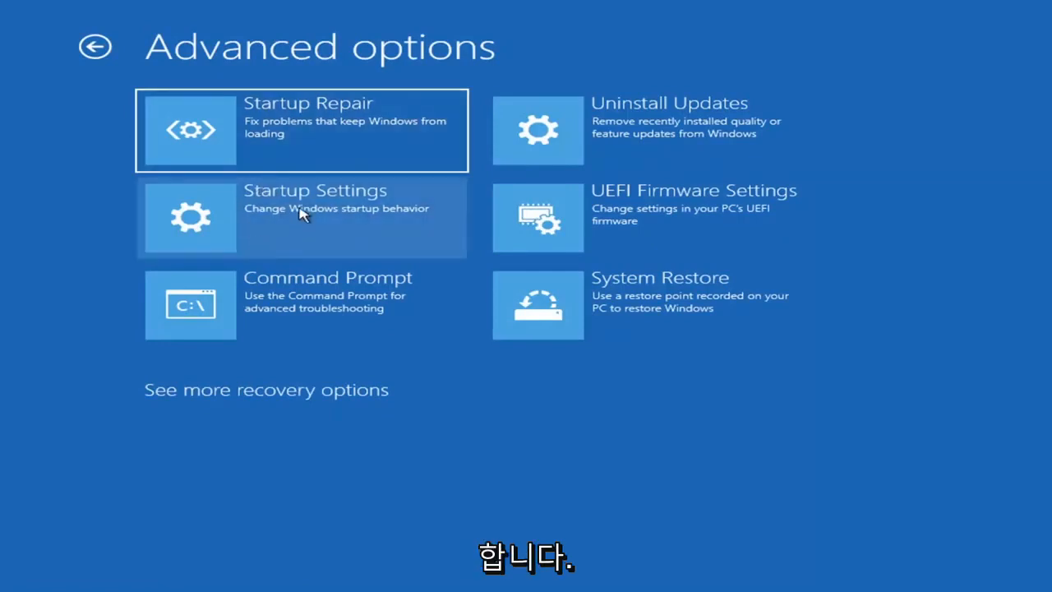
mouse_move(273, 222)
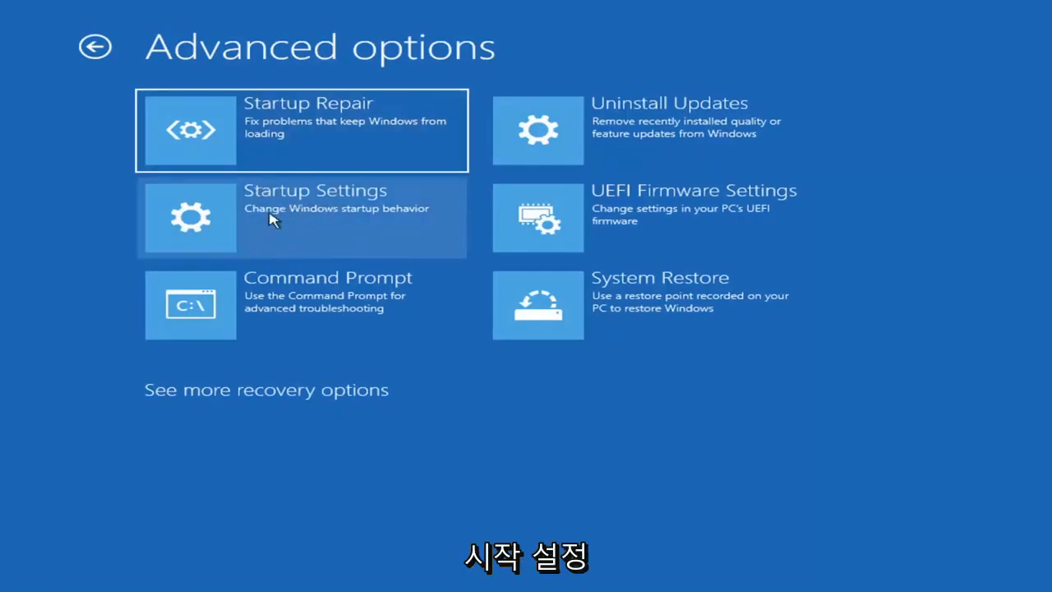
left_click(302, 216)
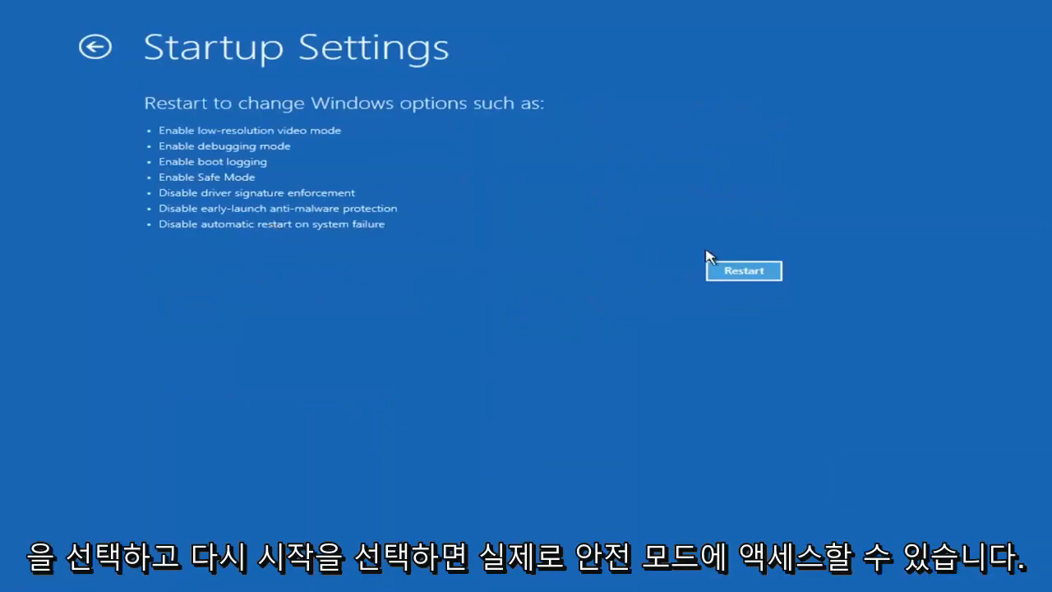
mouse_move(742, 283)
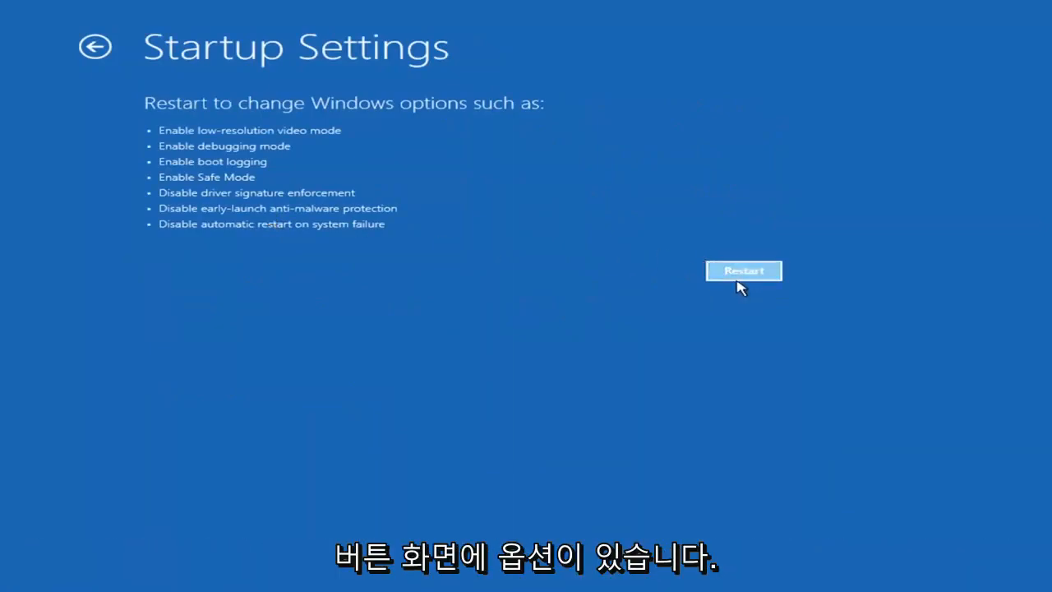
mouse_move(202, 314)
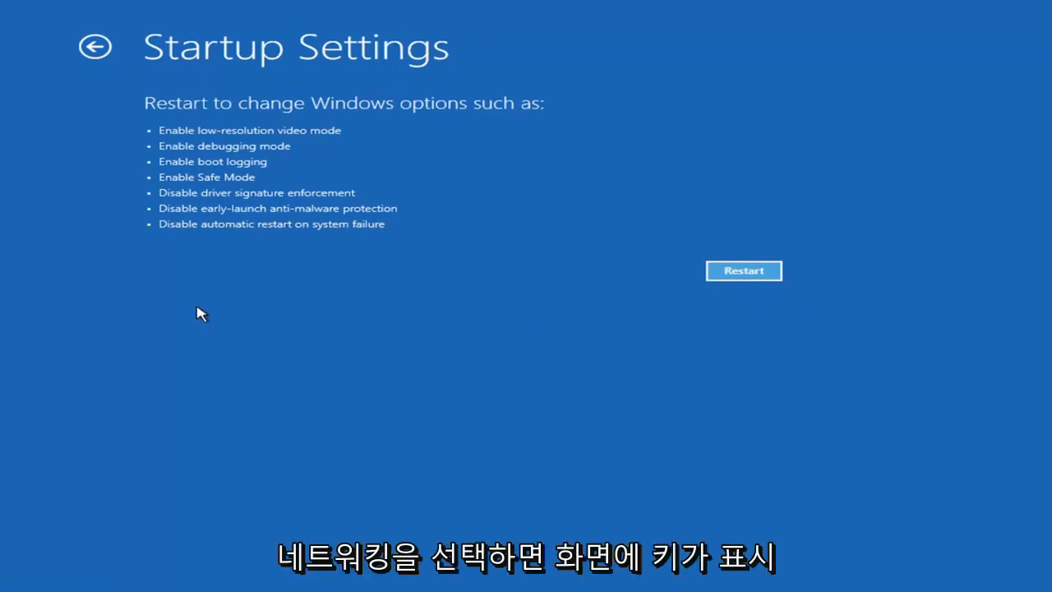
mouse_move(280, 378)
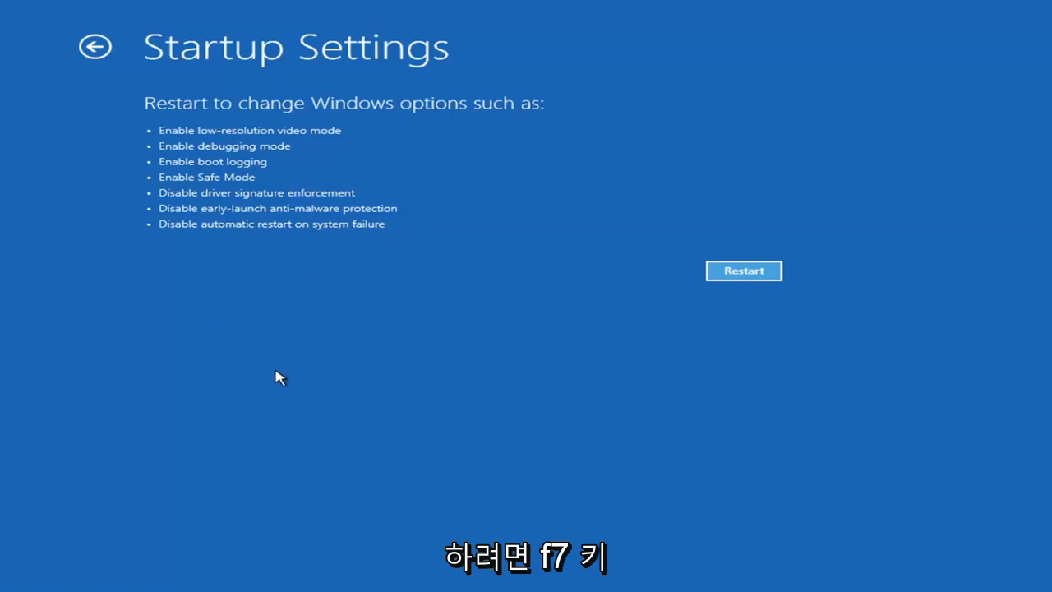
mouse_move(766, 293)
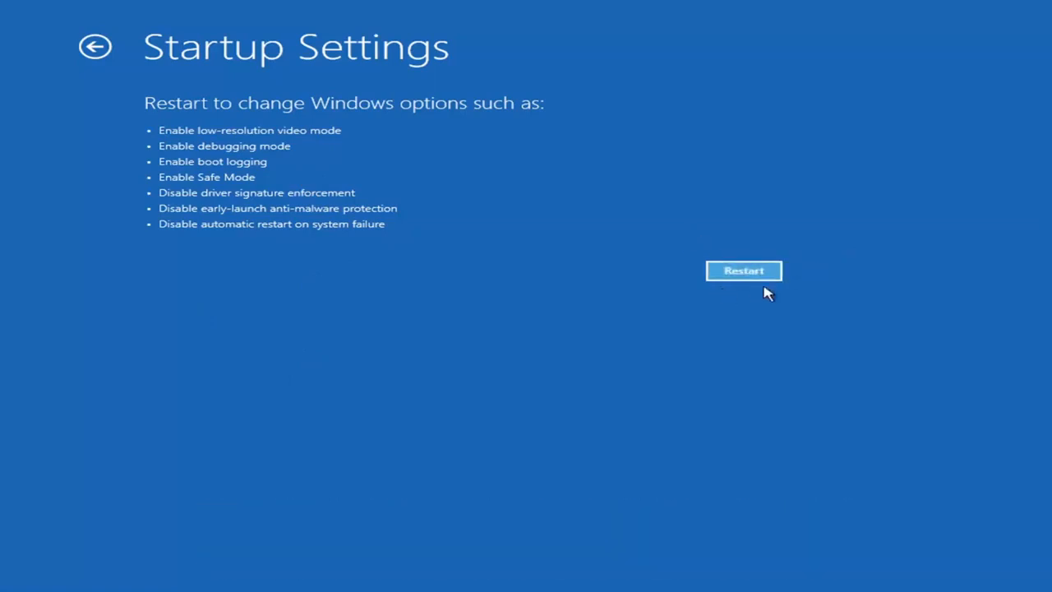
mouse_move(594, 273)
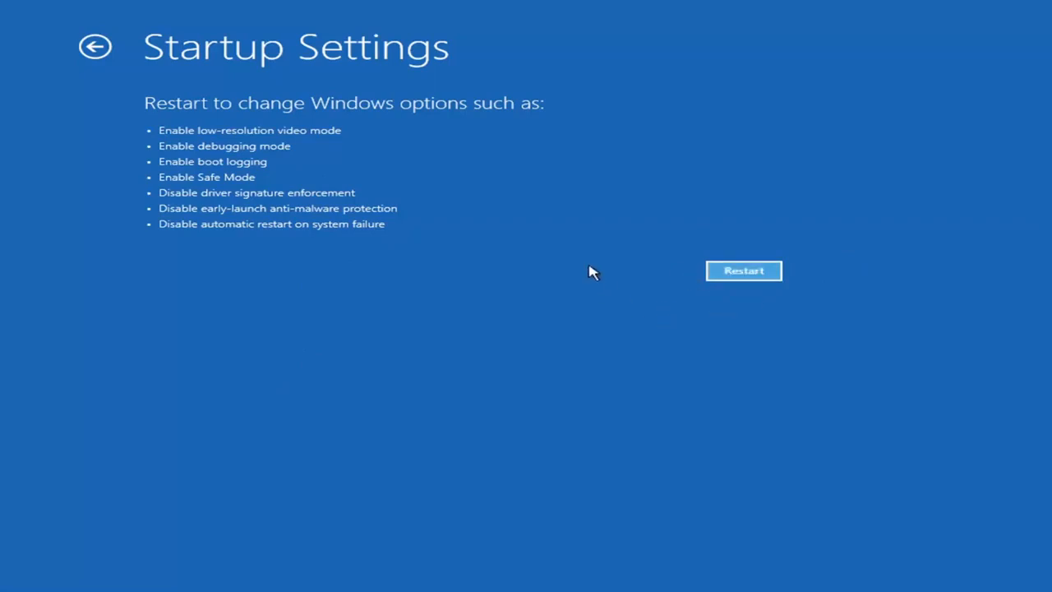
mouse_move(763, 243)
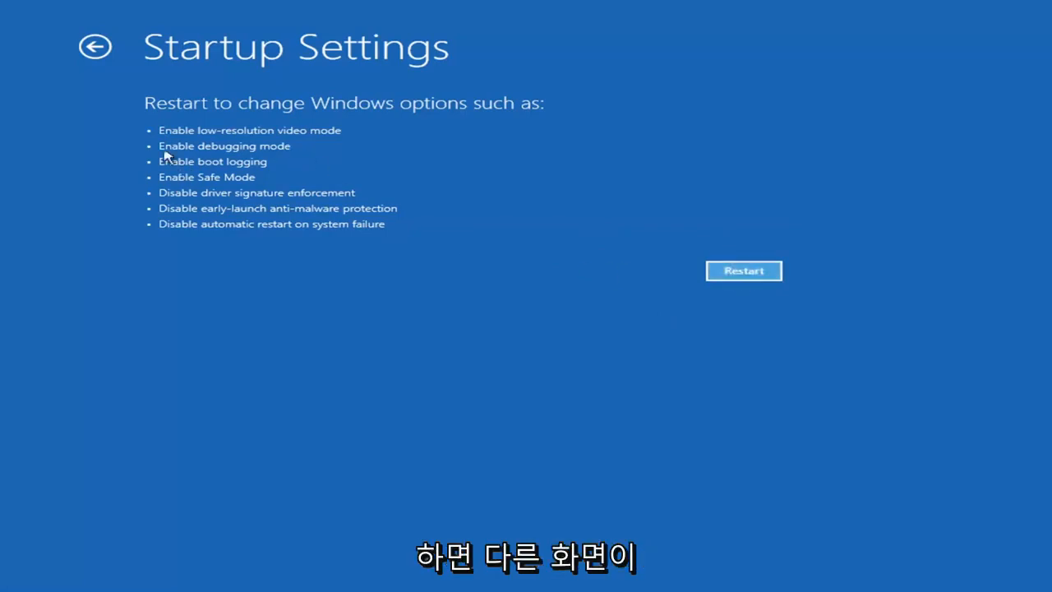
mouse_move(204, 246)
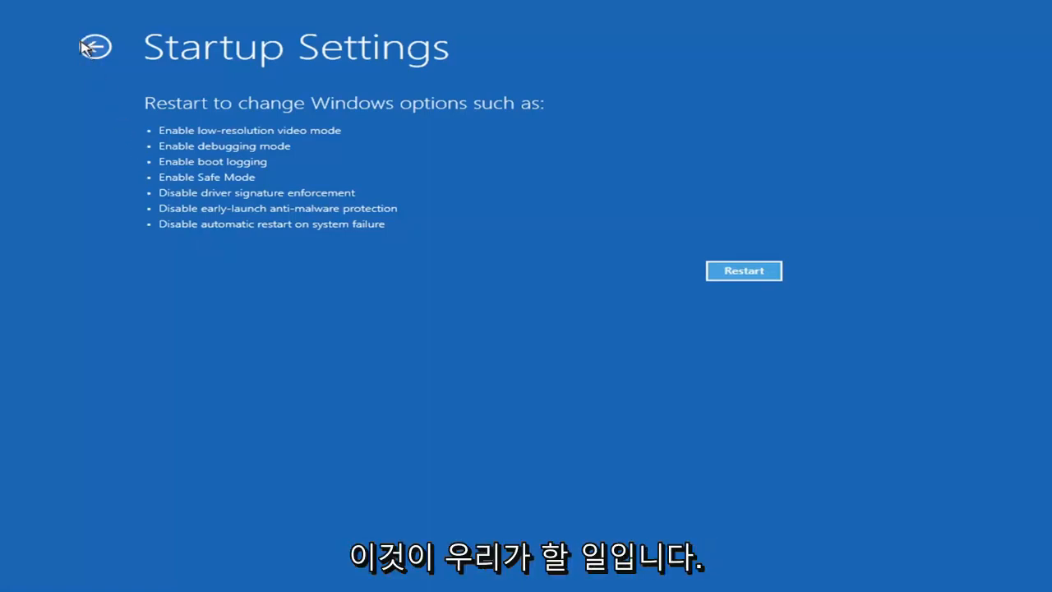
Leave Startup Settings and return to the Advanced options screen.
left_click(95, 46)
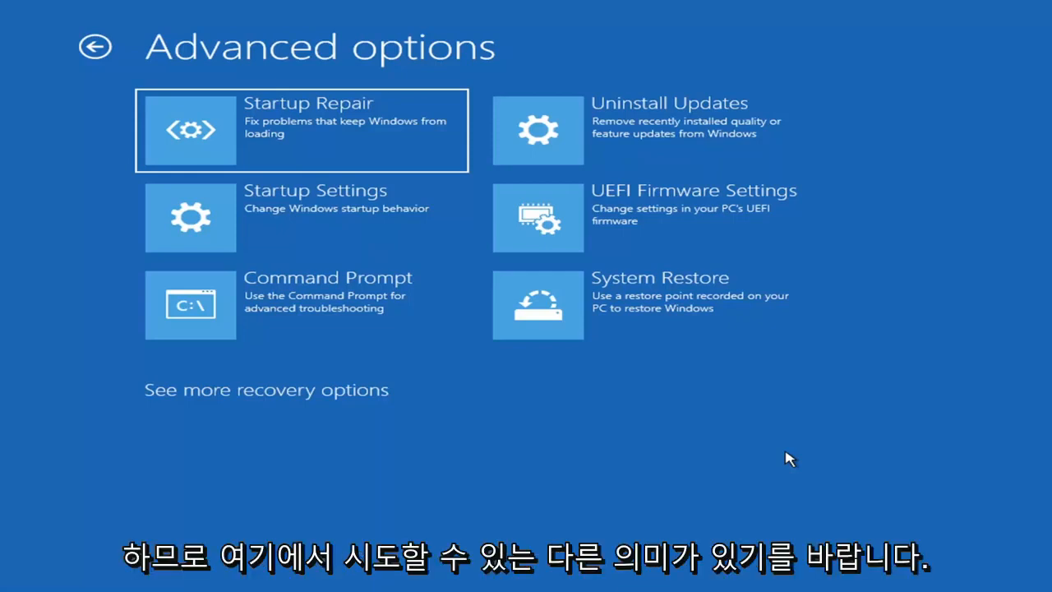
mouse_move(760, 437)
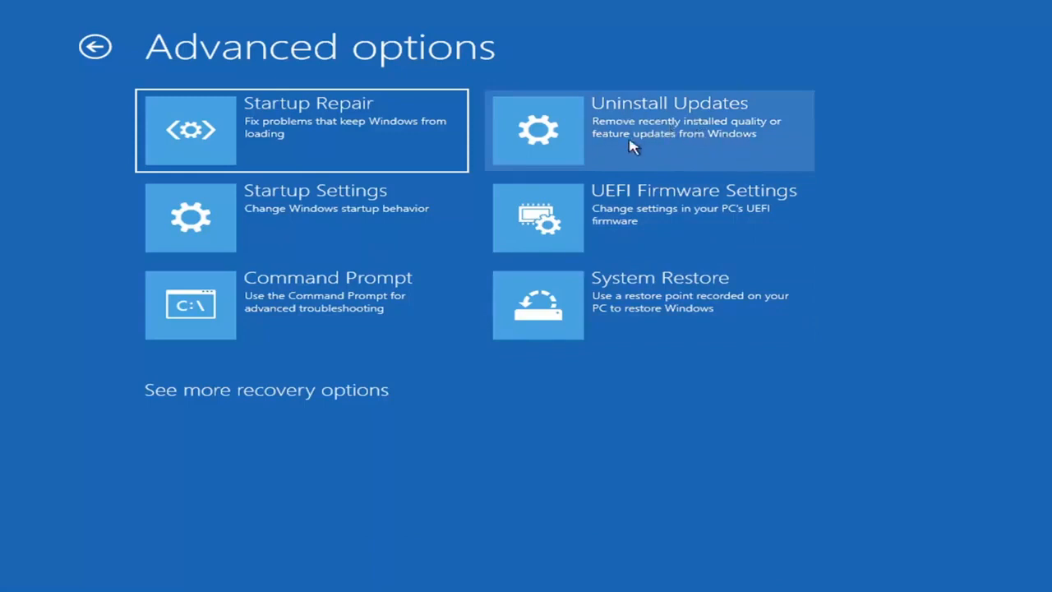
Show the Uninstall Updates choices for removing the latest quality or feature update.
left_click(644, 130)
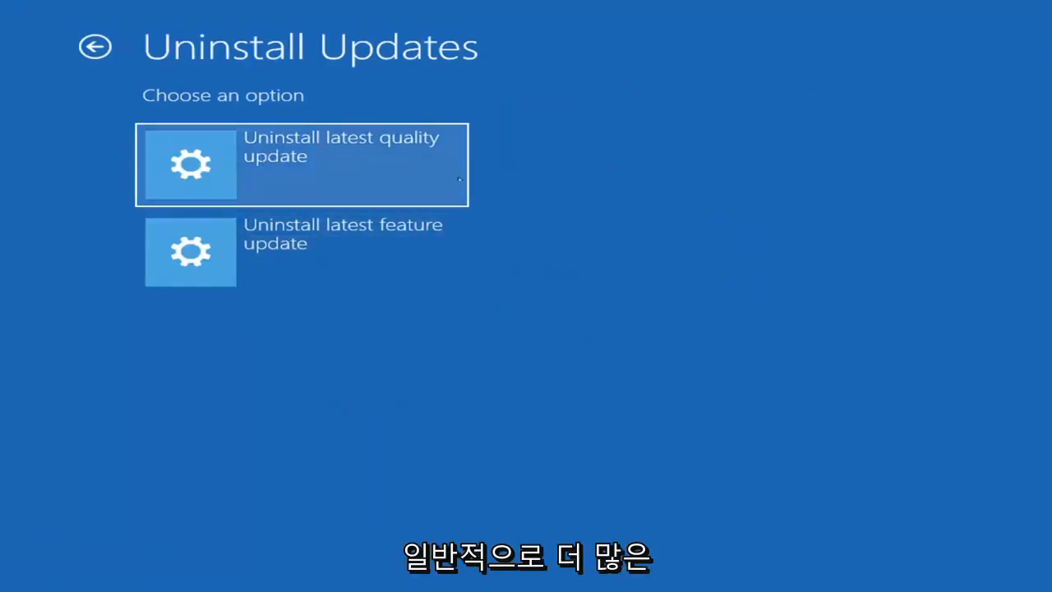
mouse_move(704, 145)
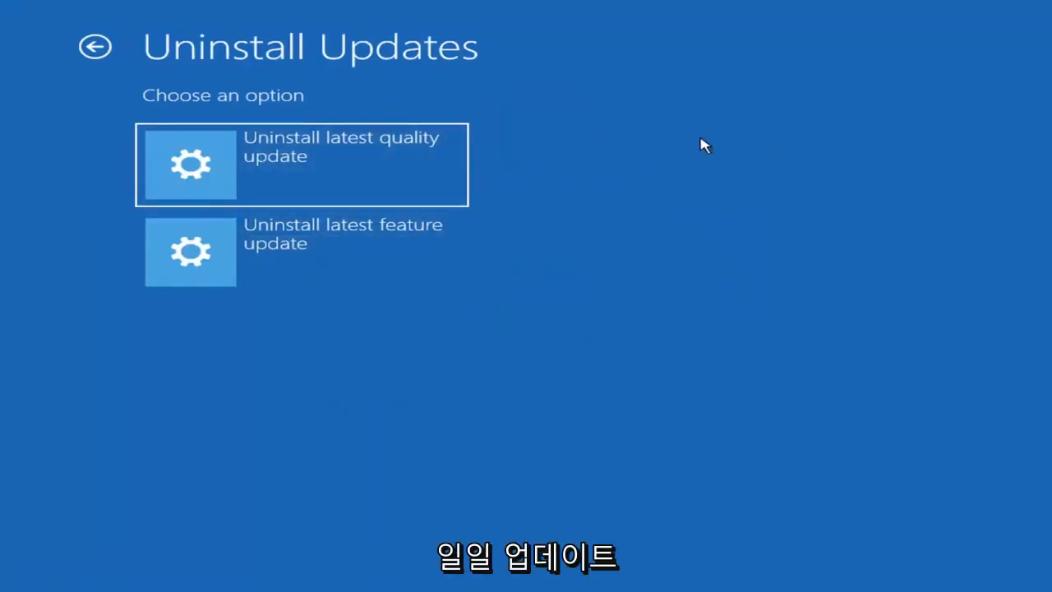
mouse_move(292, 263)
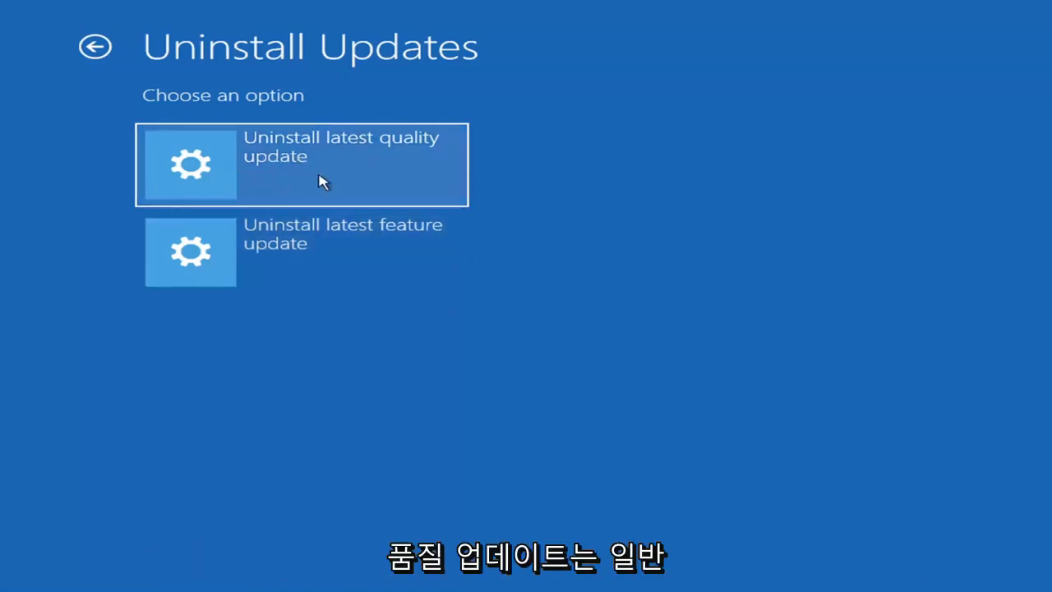
mouse_move(233, 135)
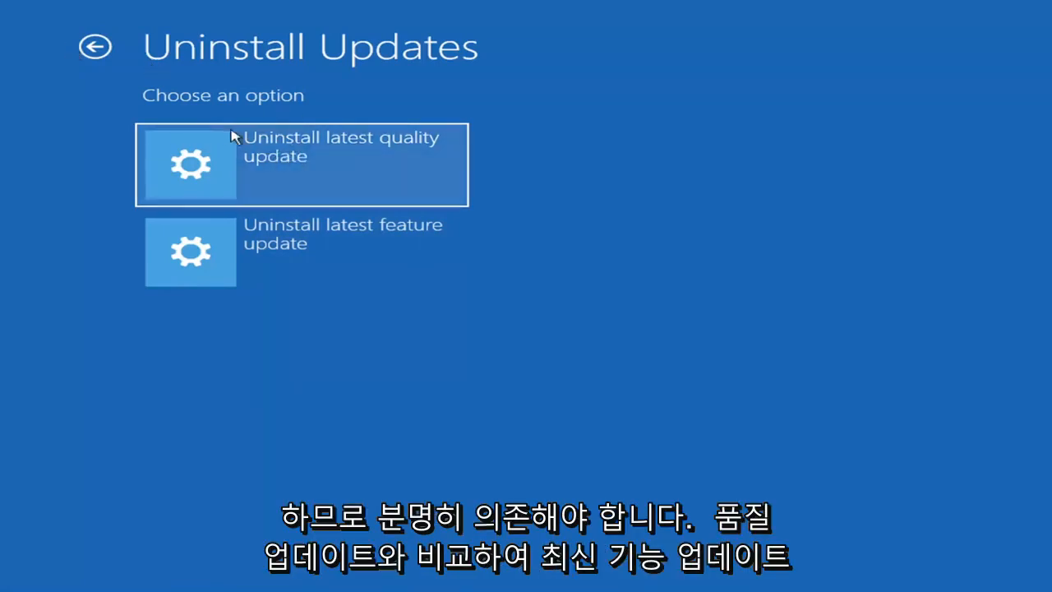
mouse_move(271, 148)
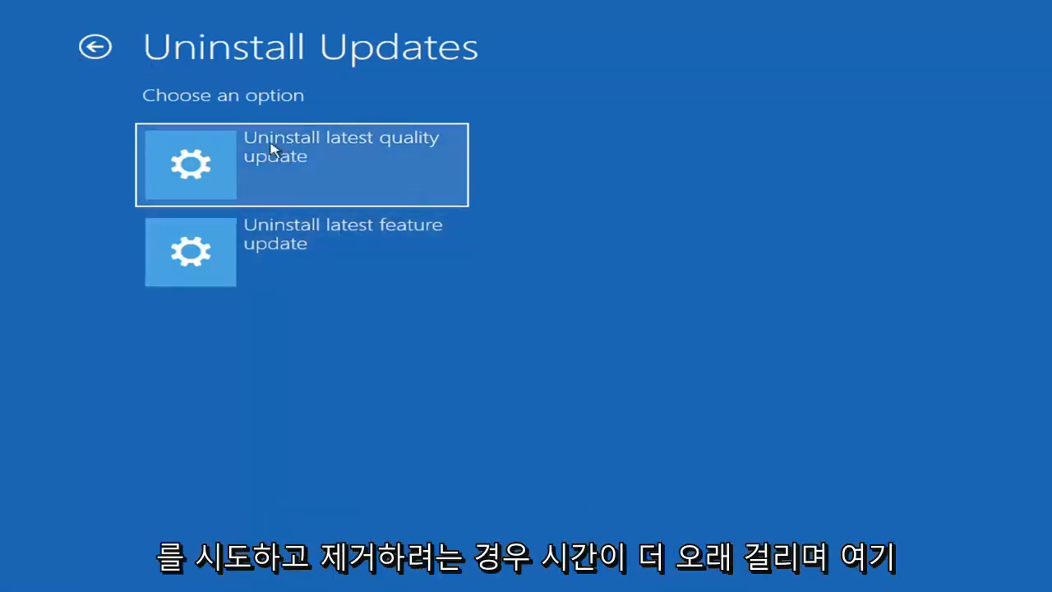
mouse_move(365, 257)
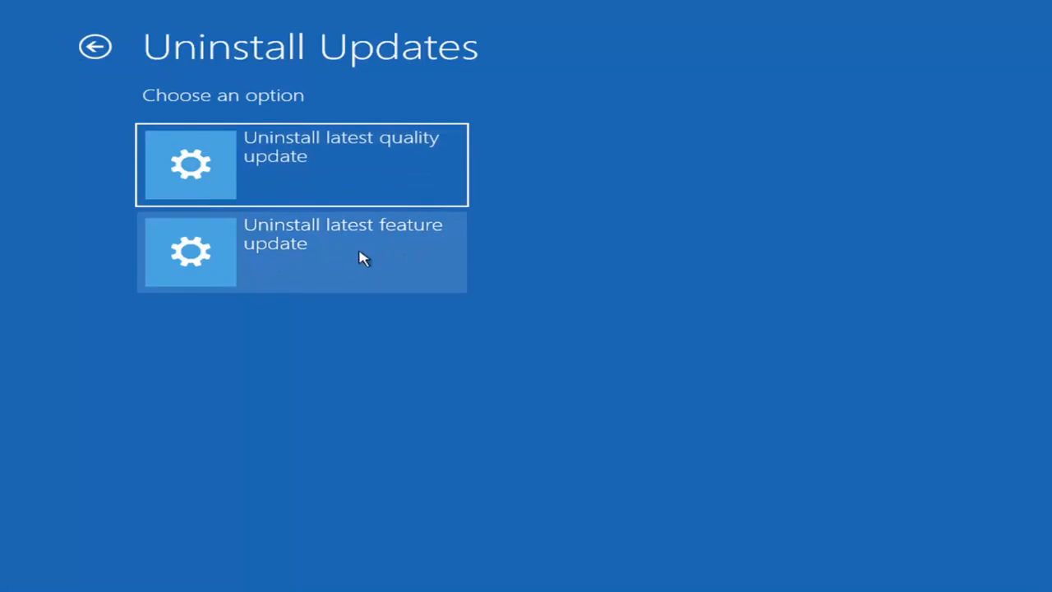
mouse_move(288, 204)
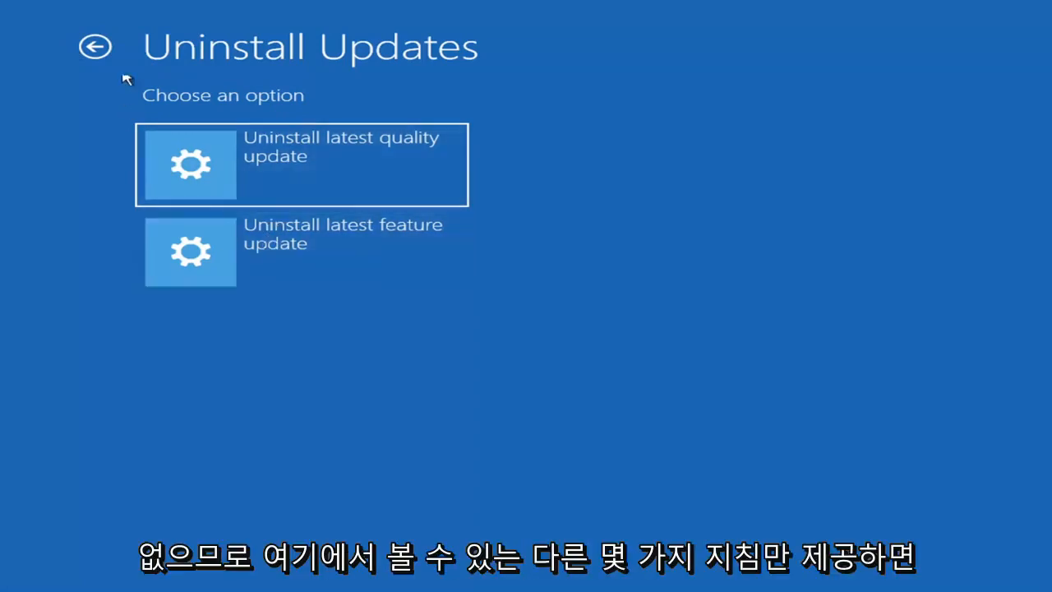
Start System Restore with the 7/9/2021 'Before Updates' point, reaching the final warning.
left_click(95, 46)
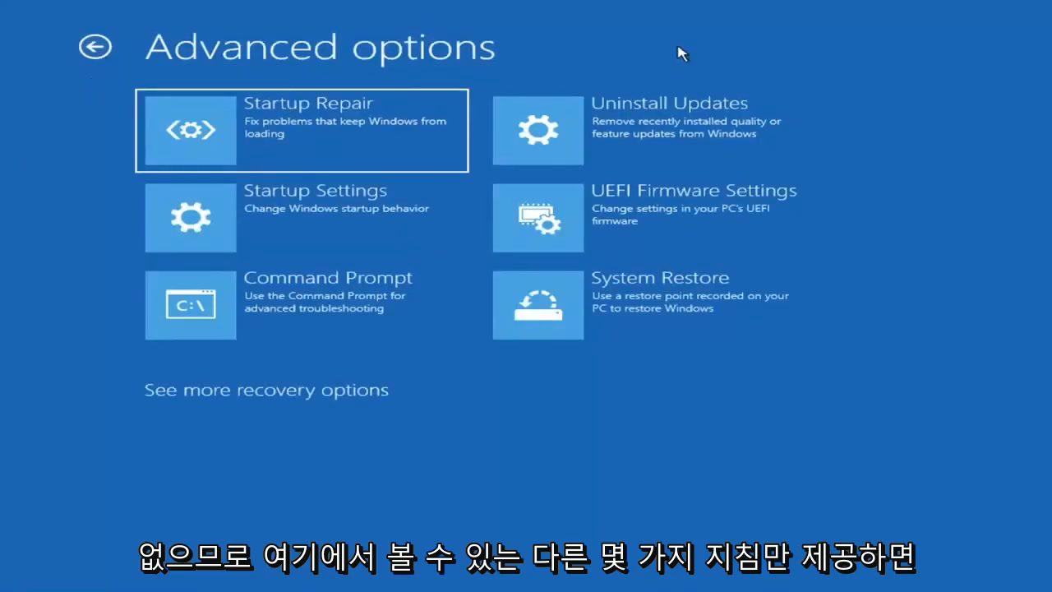
mouse_move(310, 237)
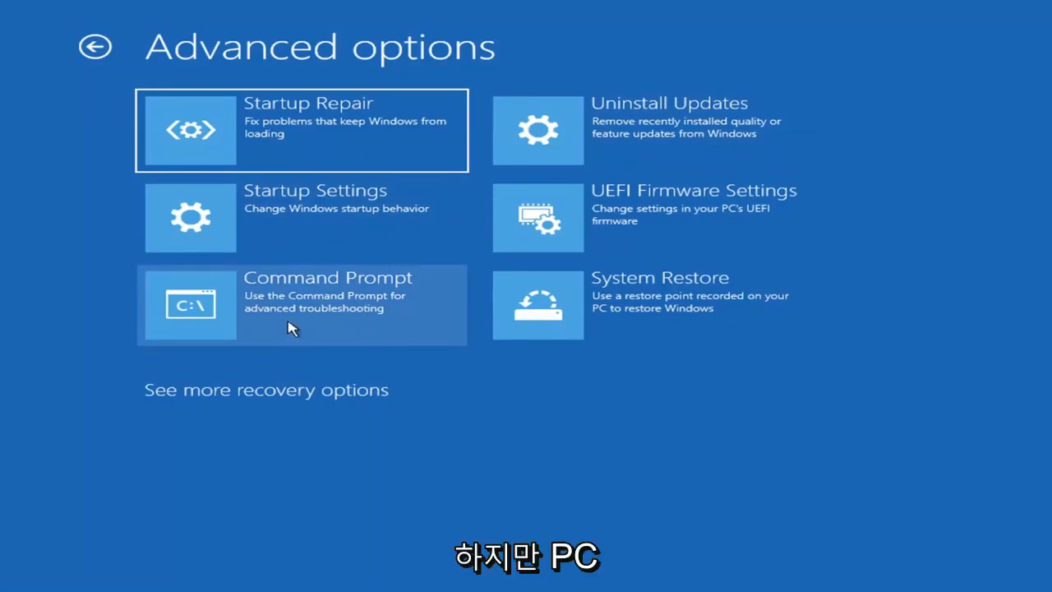
mouse_move(583, 321)
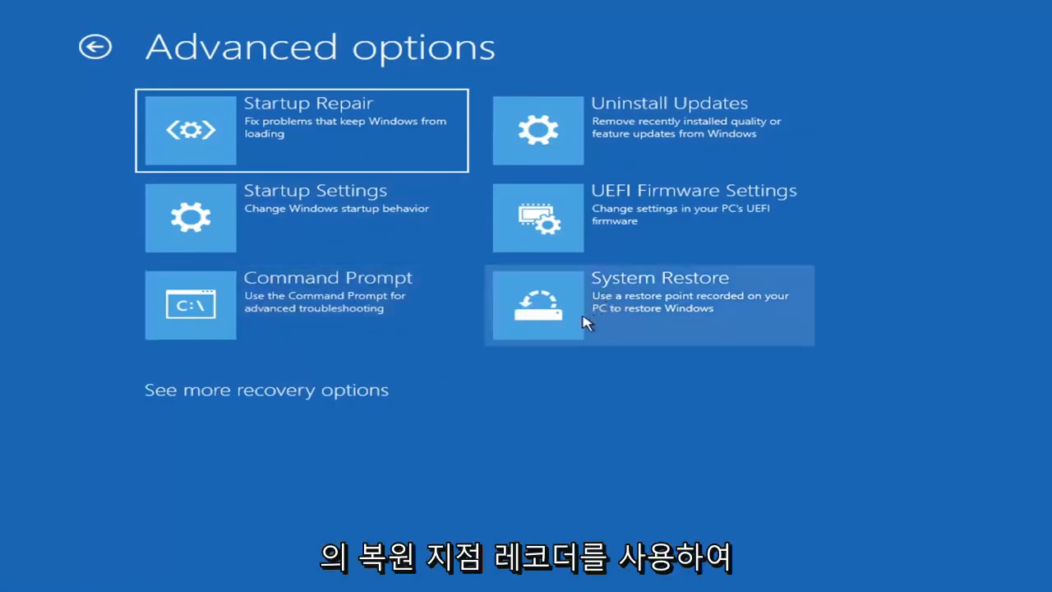
mouse_move(689, 335)
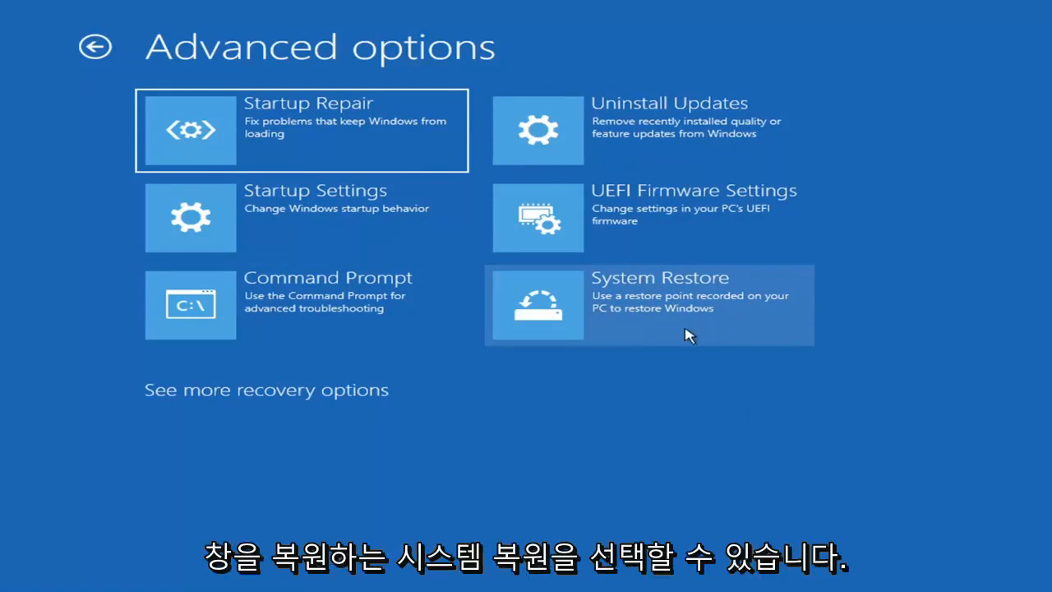
left_click(647, 304)
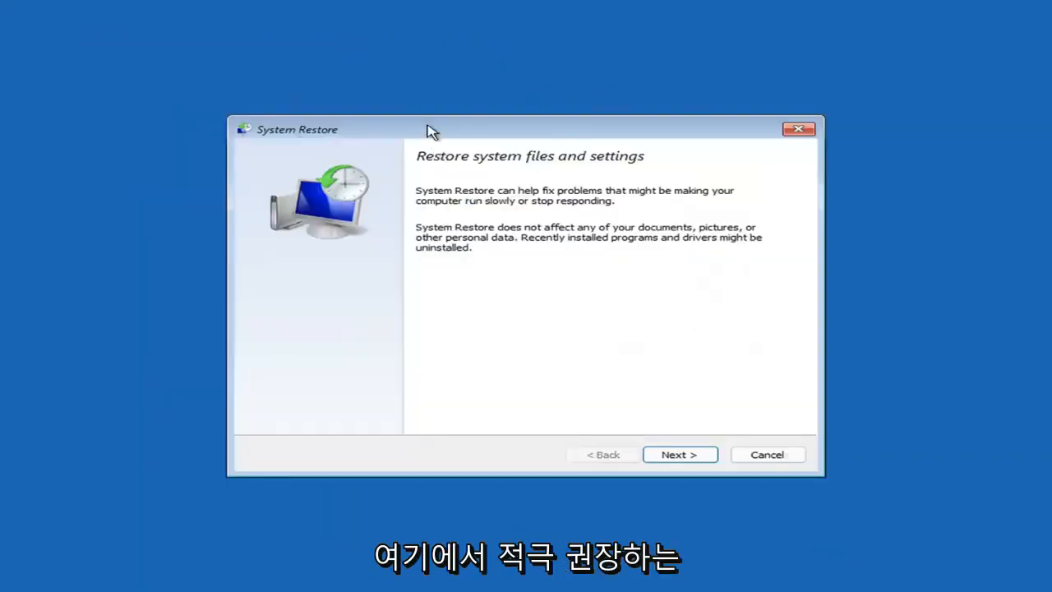
left_click(678, 453)
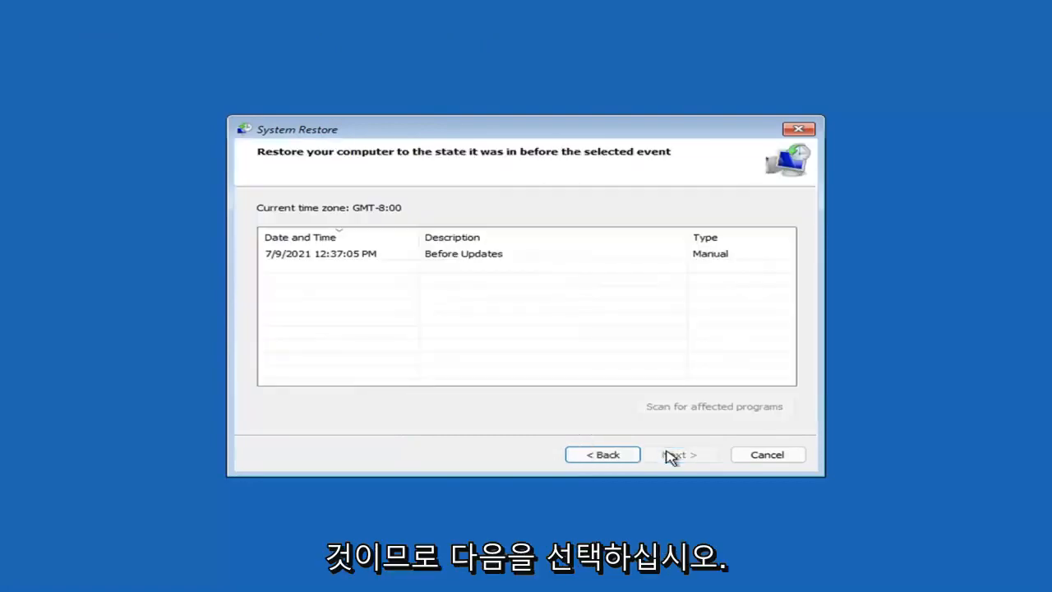
mouse_move(411, 293)
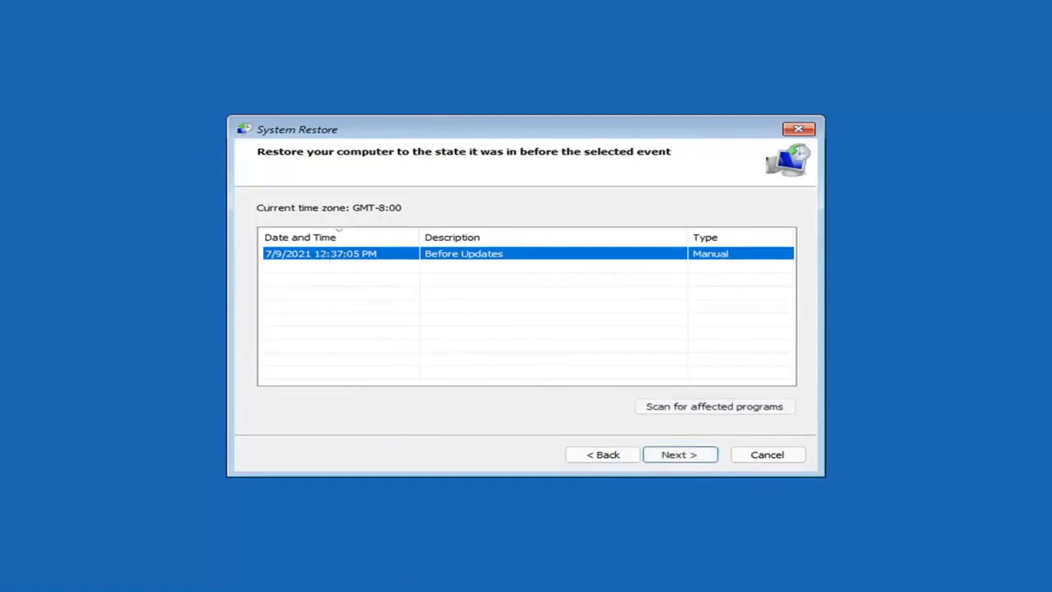
left_click(678, 453)
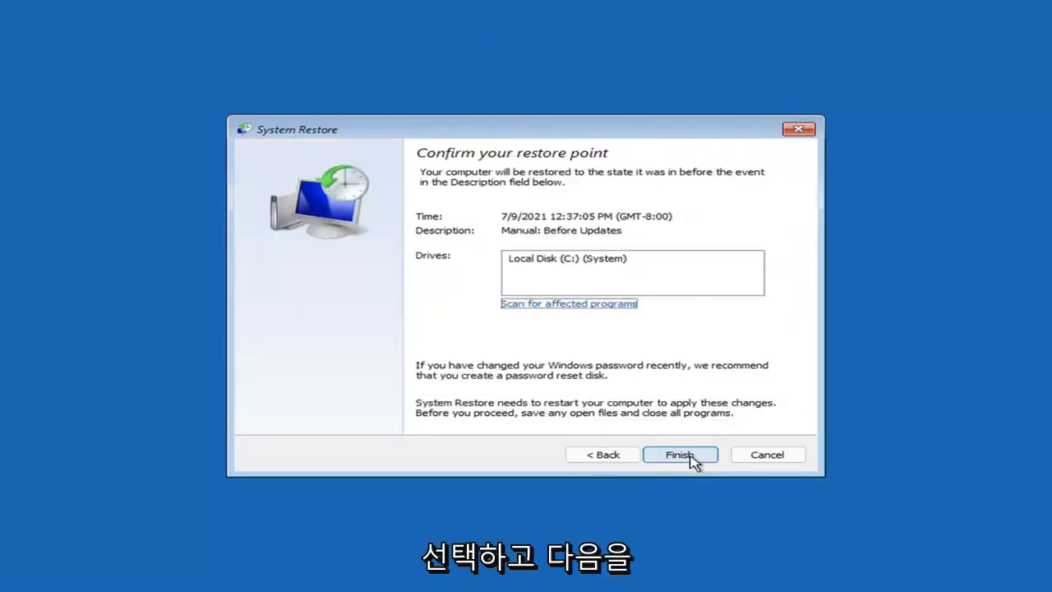
mouse_move(467, 299)
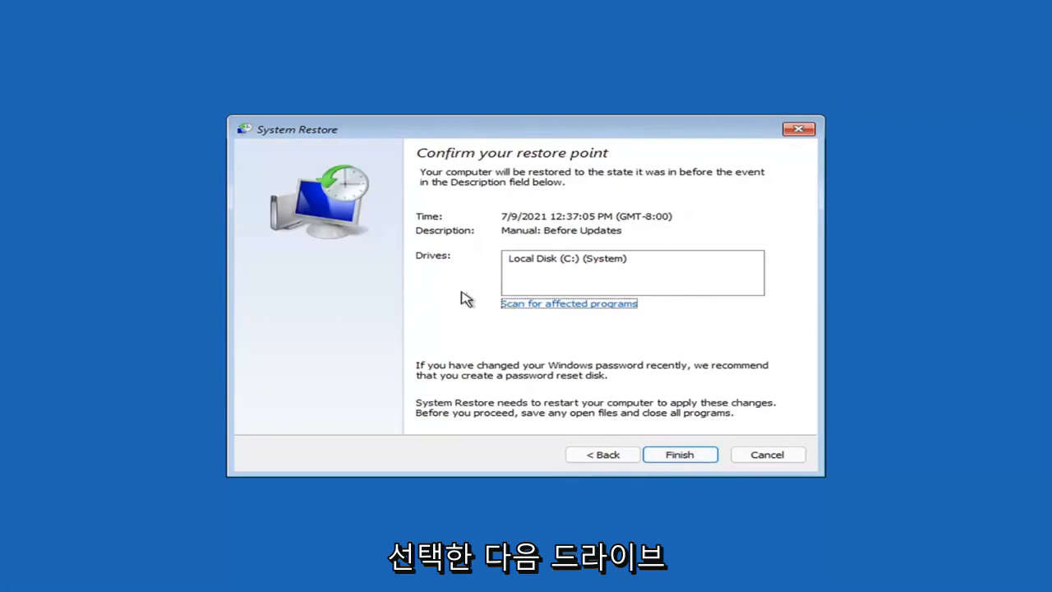
mouse_move(541, 320)
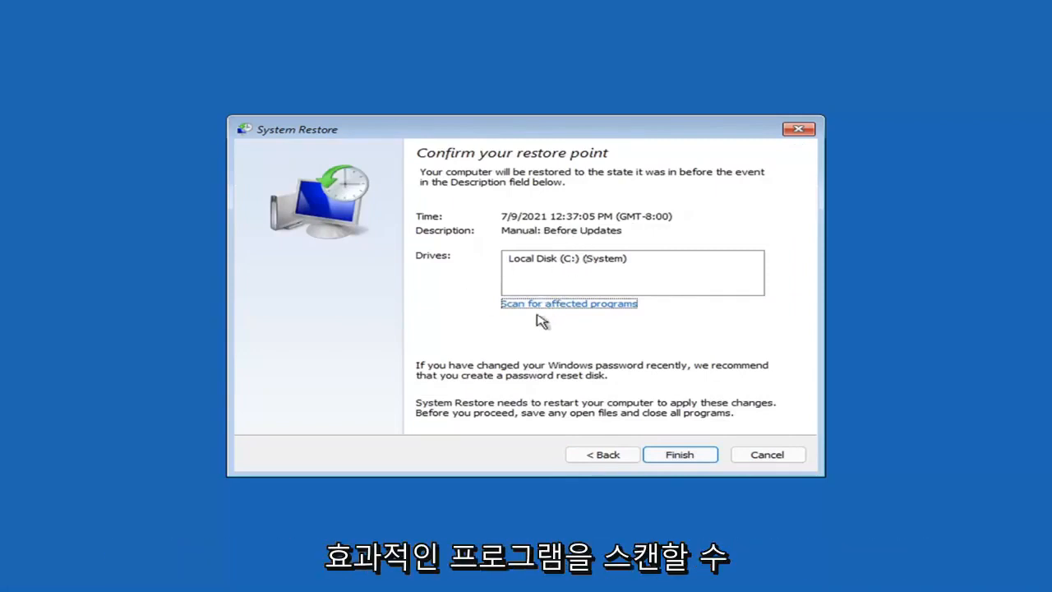
mouse_move(496, 256)
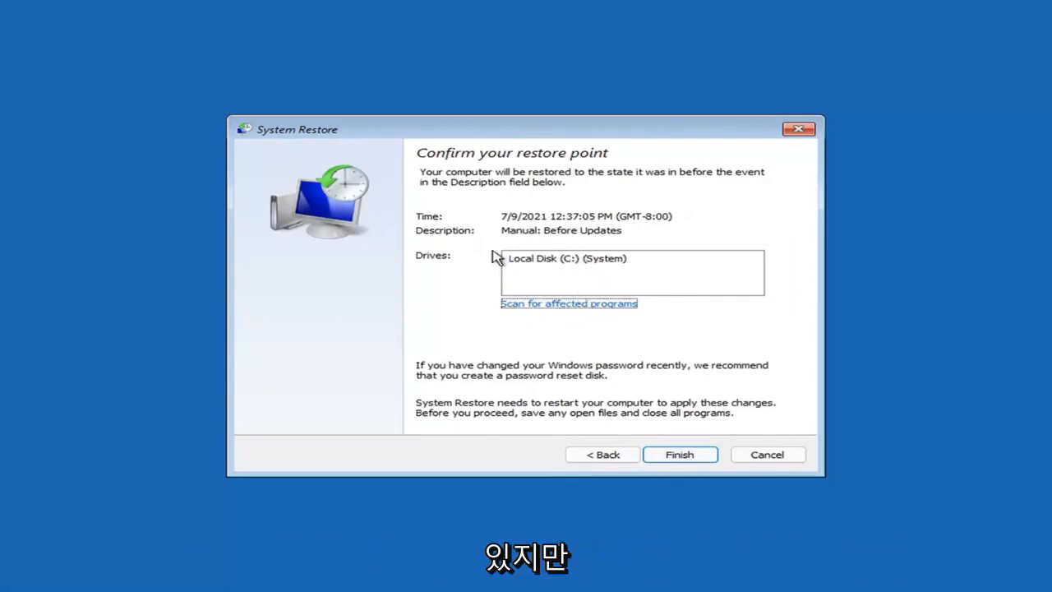
mouse_move(513, 249)
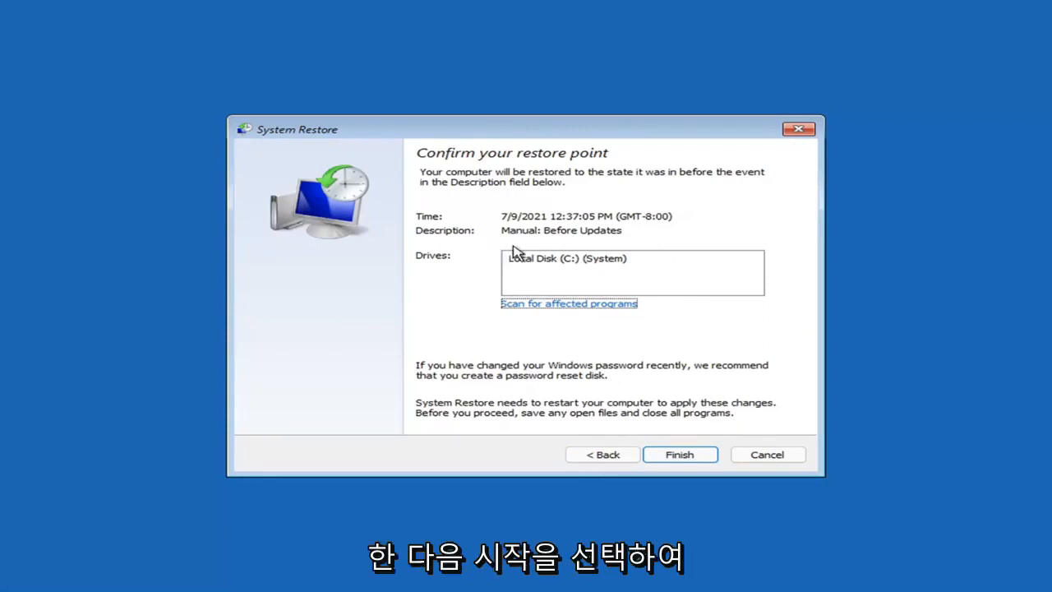
left_click(678, 454)
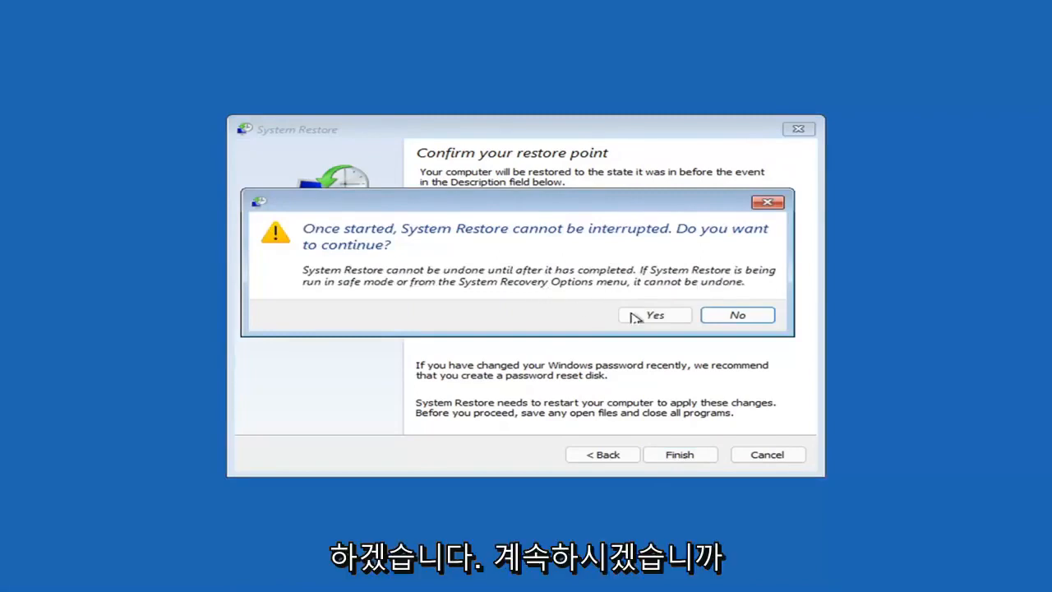
left_click(654, 316)
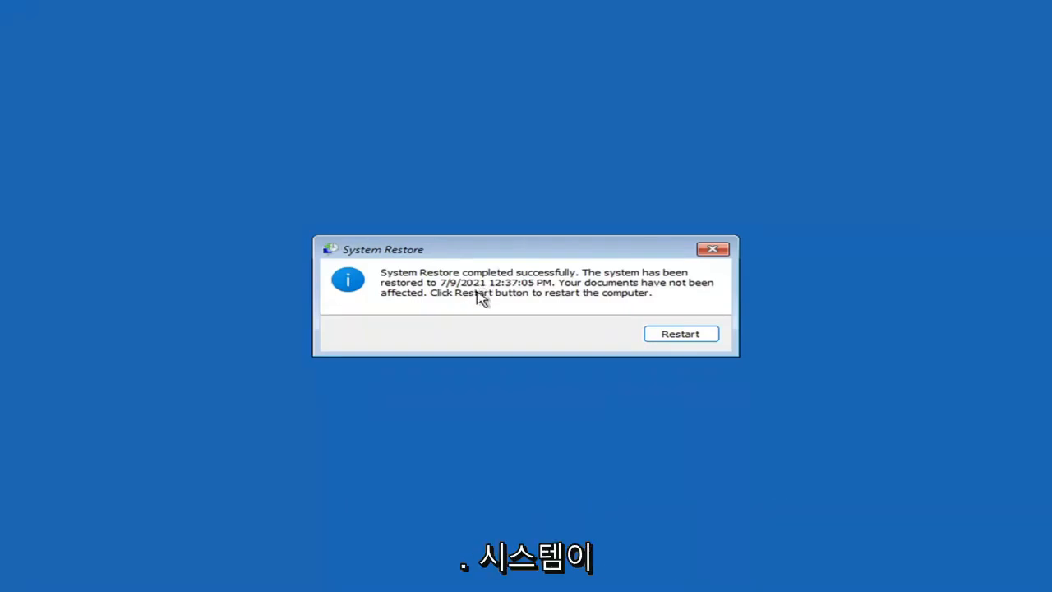
mouse_move(649, 299)
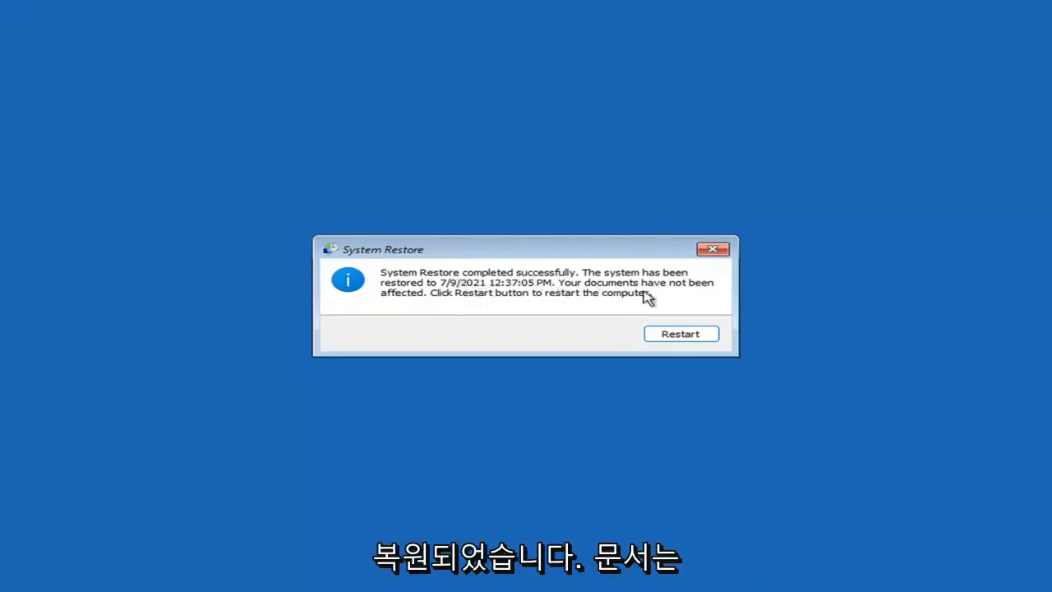
mouse_move(549, 299)
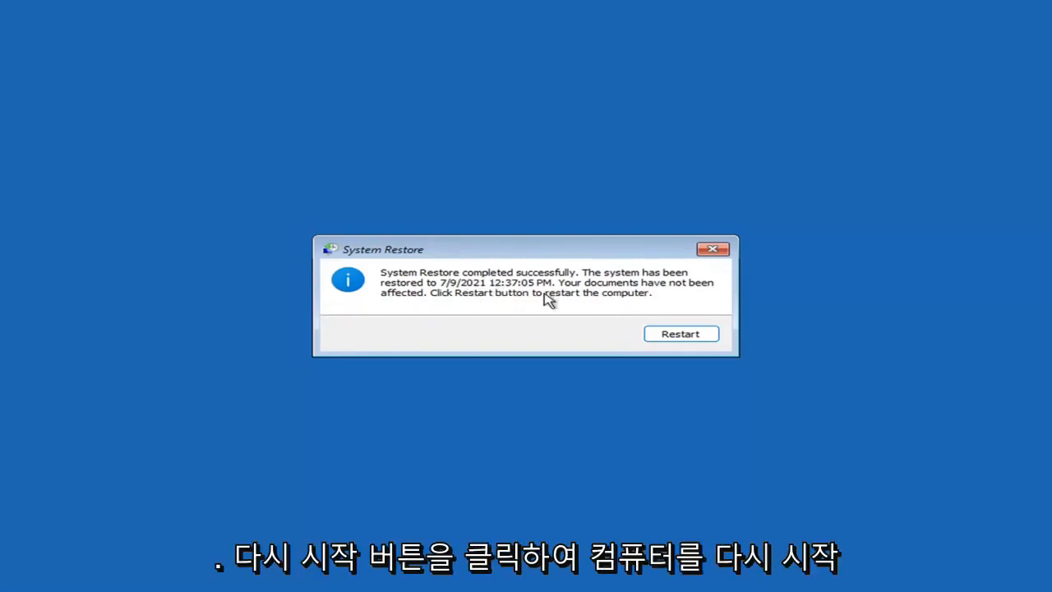
Restart after the successful restore and dismiss the restore-completed notice.
left_click(680, 332)
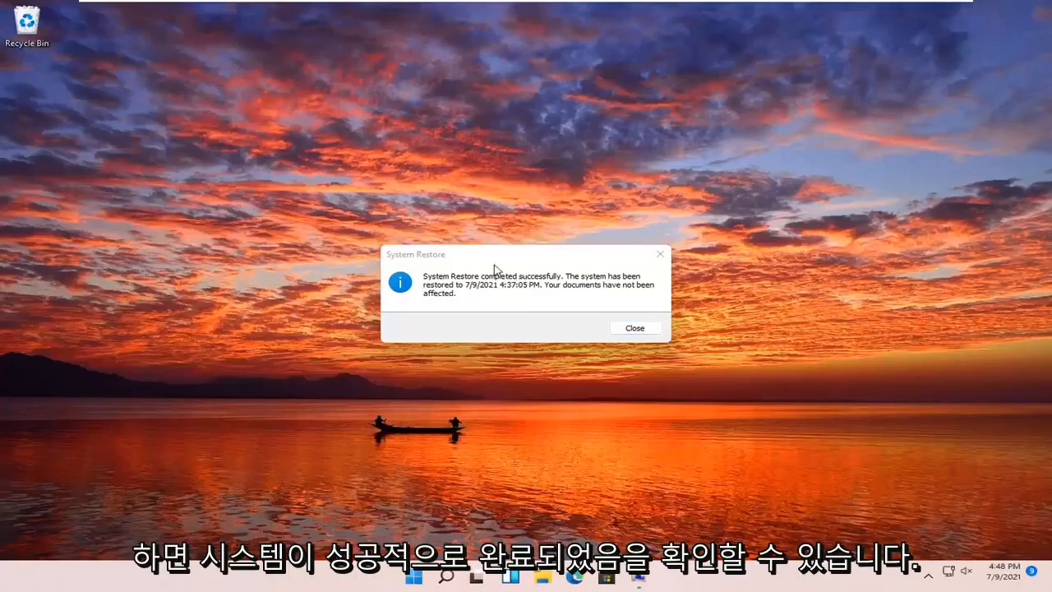
mouse_move(677, 263)
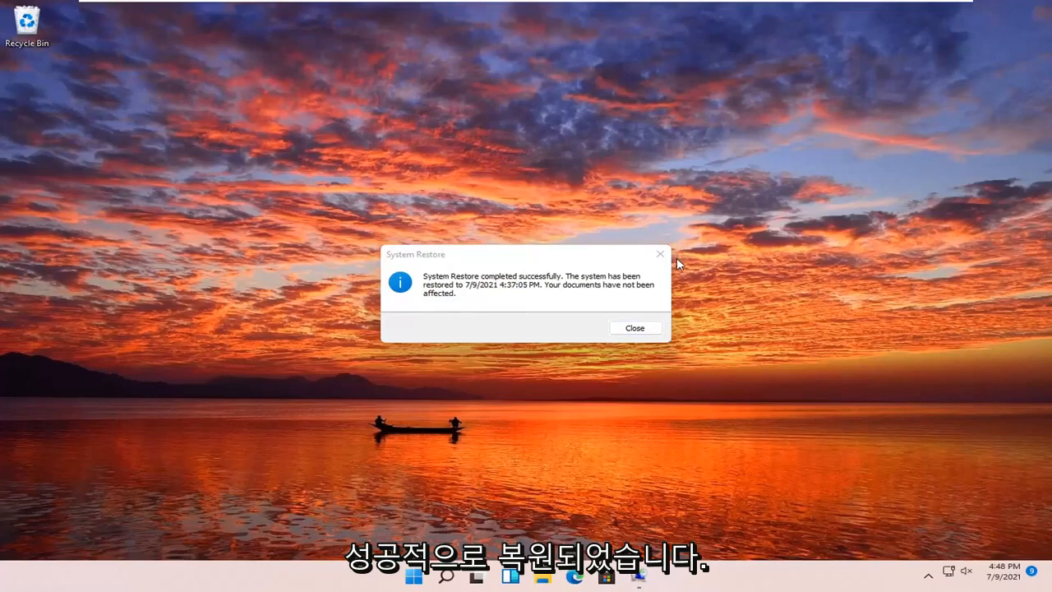
left_click(634, 327)
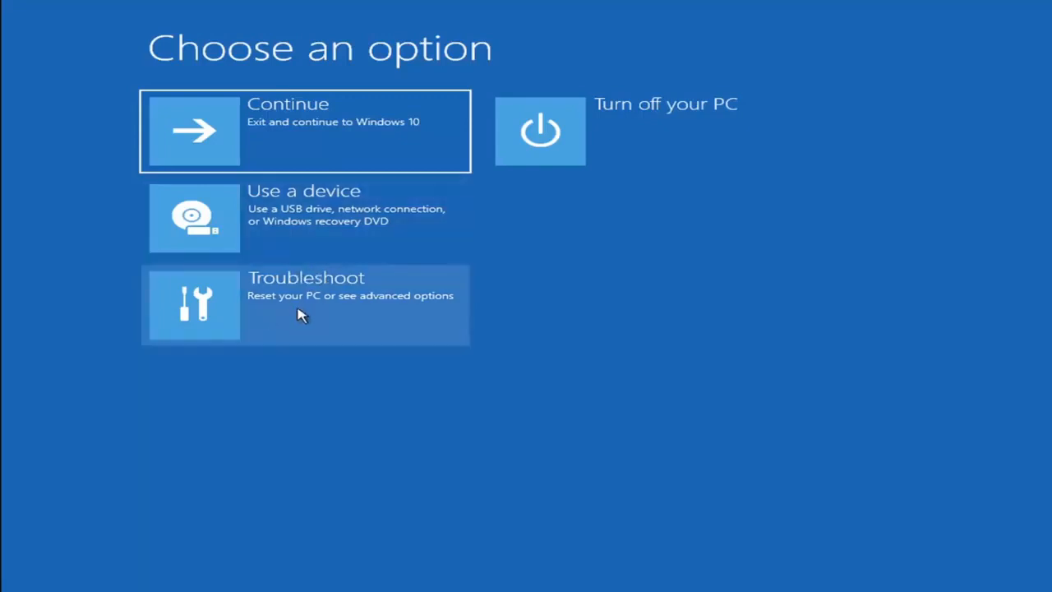
Reach Reset this PC's Keep my files / Remove everything choices via Troubleshoot.
left_click(305, 304)
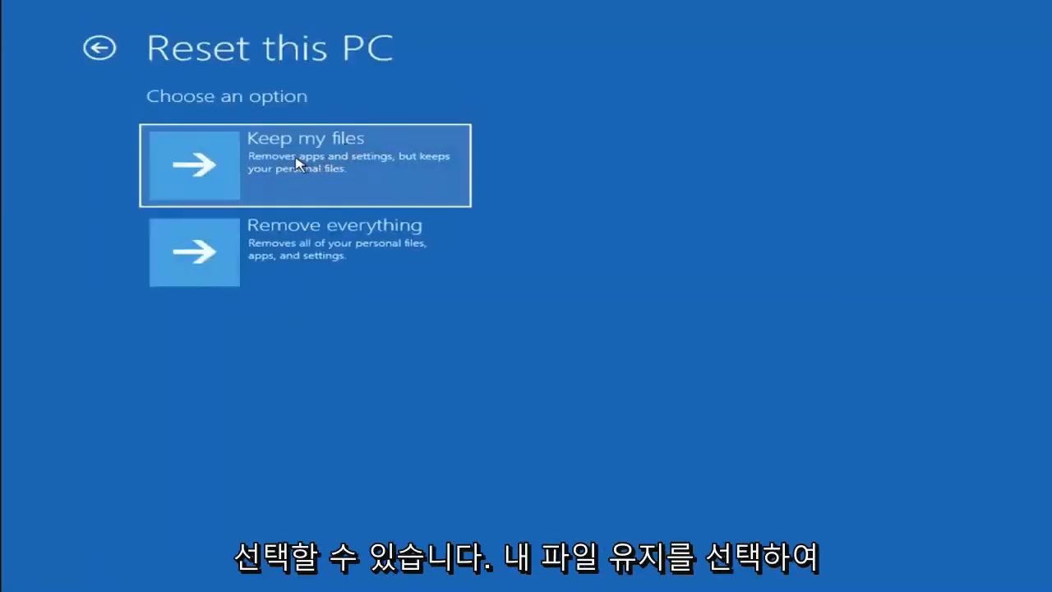
mouse_move(309, 184)
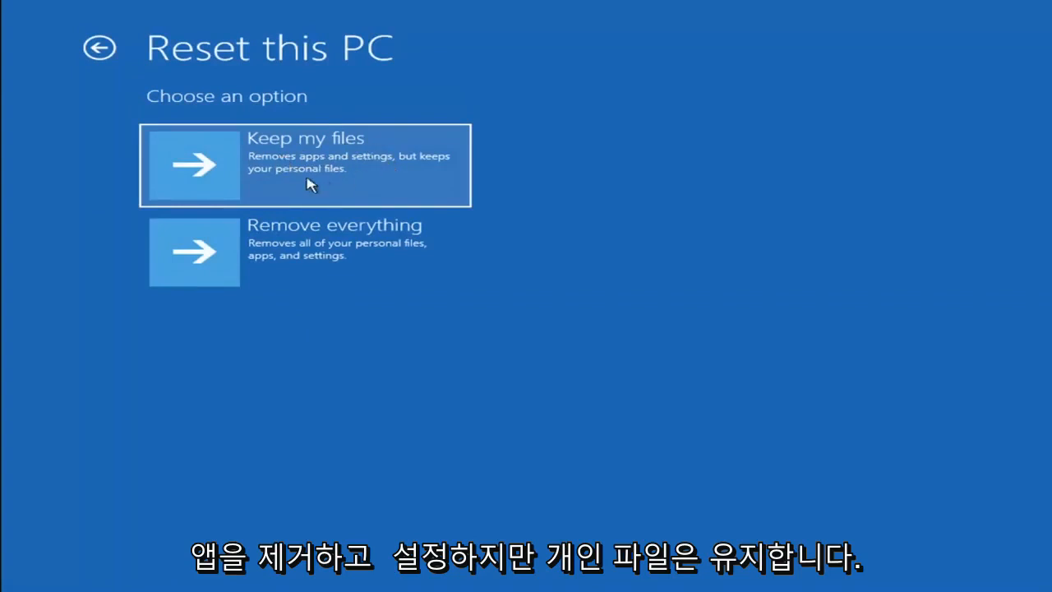
mouse_move(283, 250)
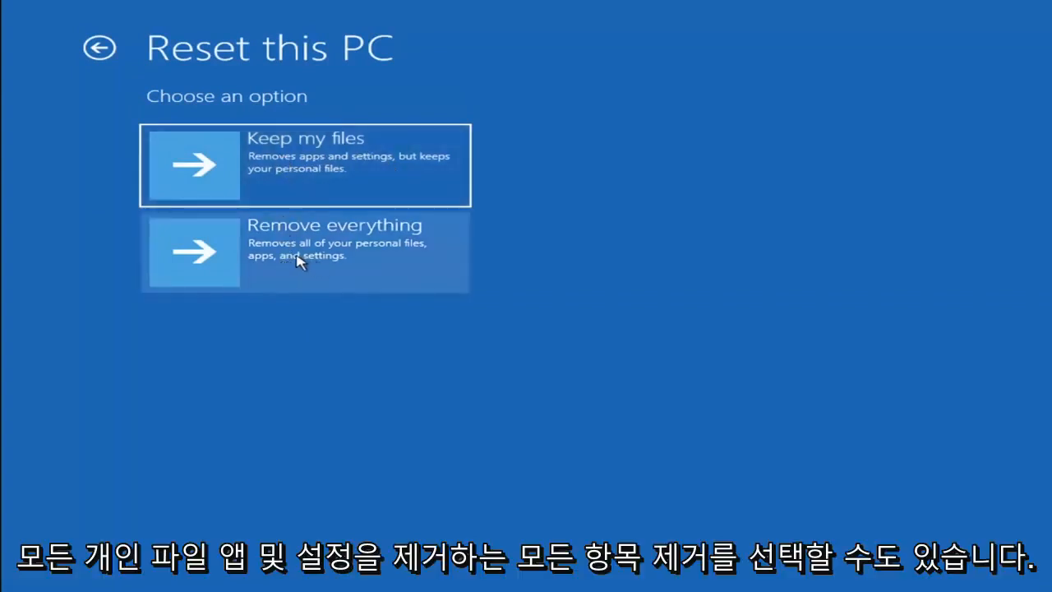
mouse_move(365, 261)
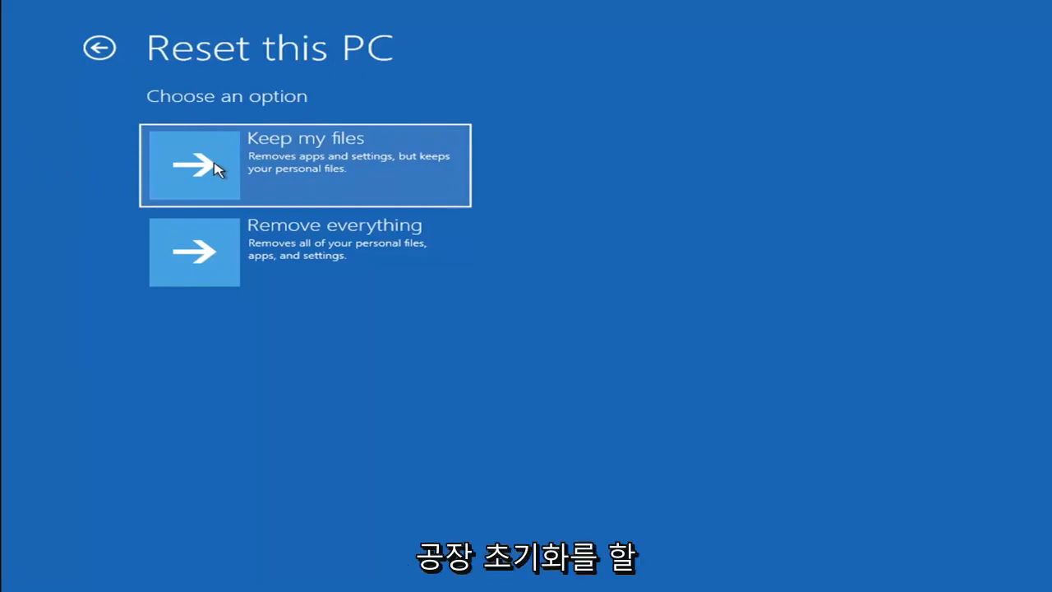
mouse_move(296, 182)
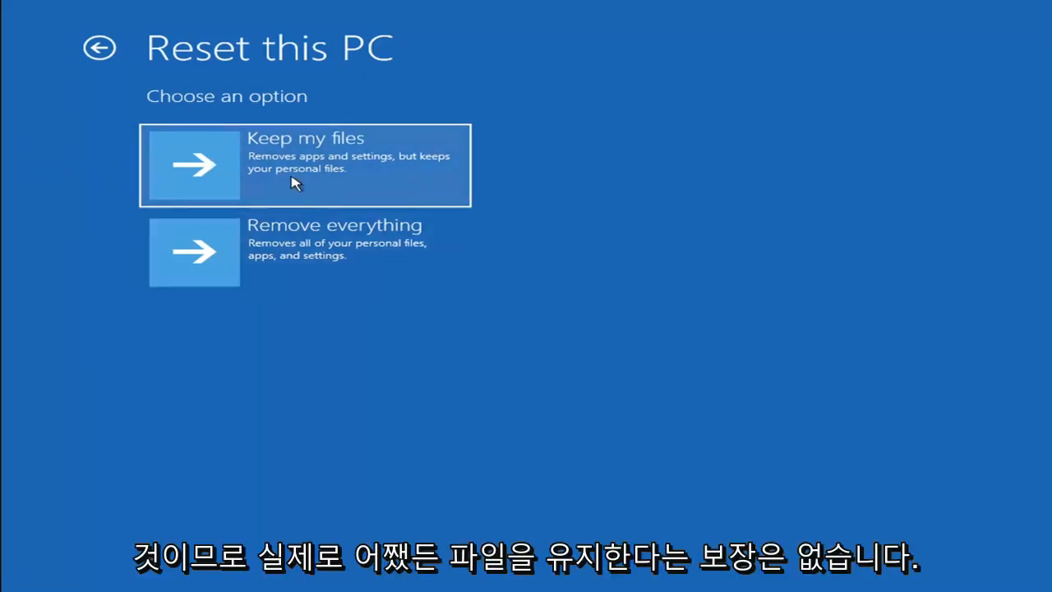
mouse_move(327, 174)
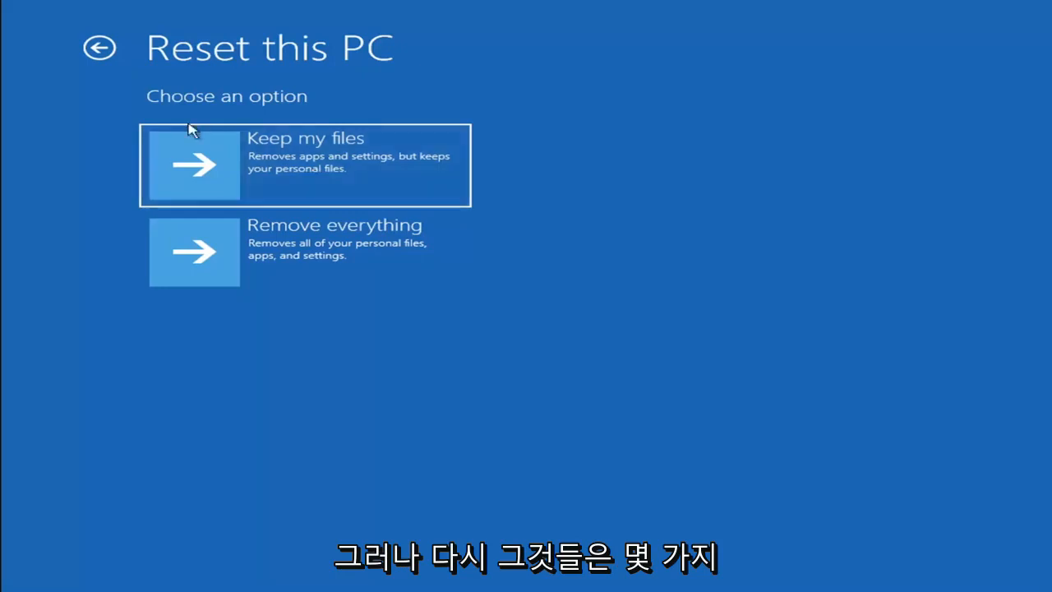
Back out to Choose an option and launch the recovery Command Prompt from Advanced options.
left_click(98, 46)
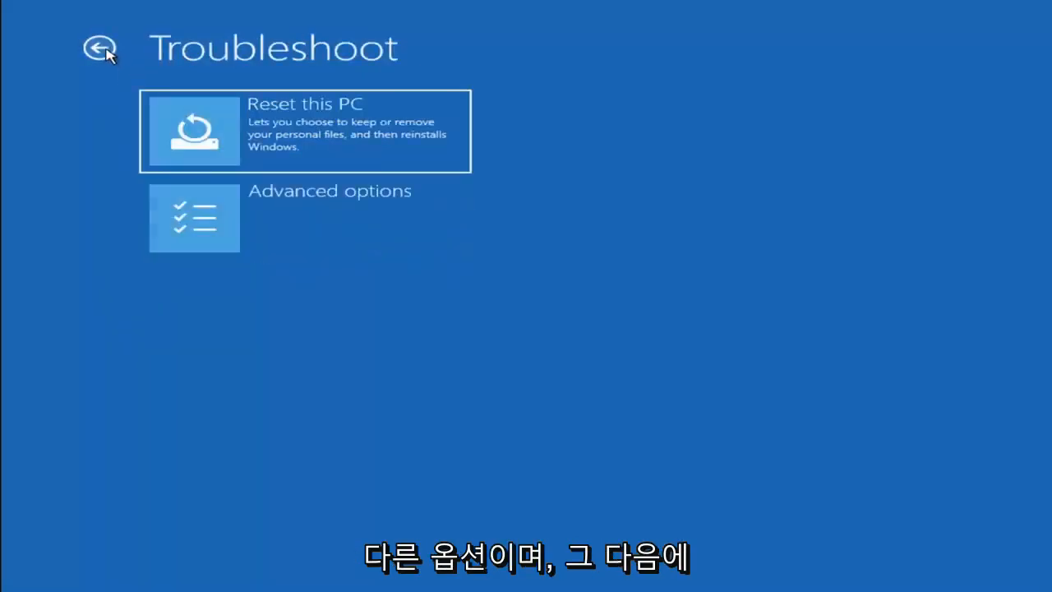
left_click(98, 48)
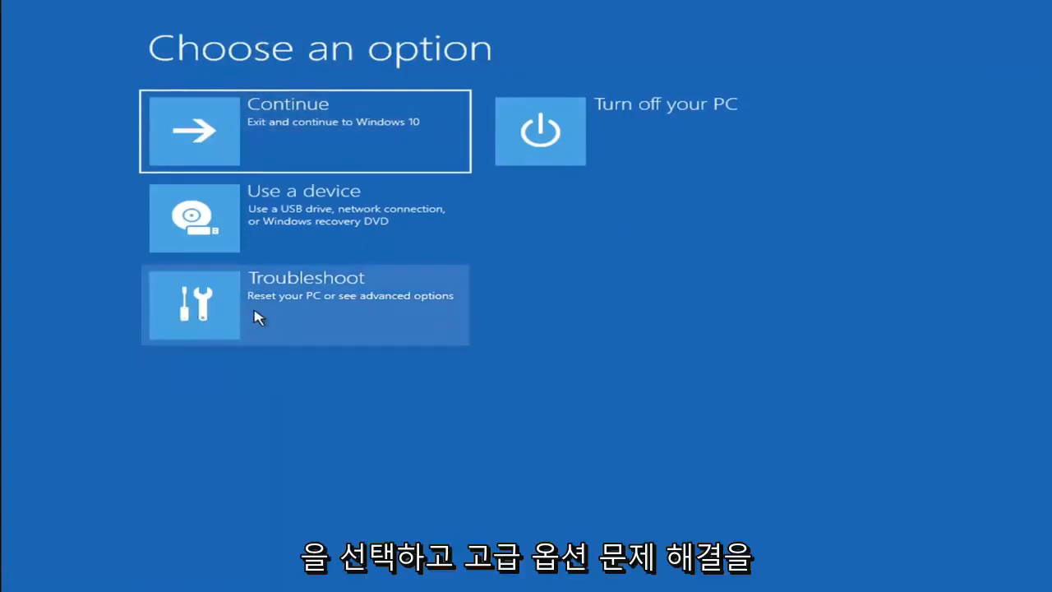
left_click(304, 304)
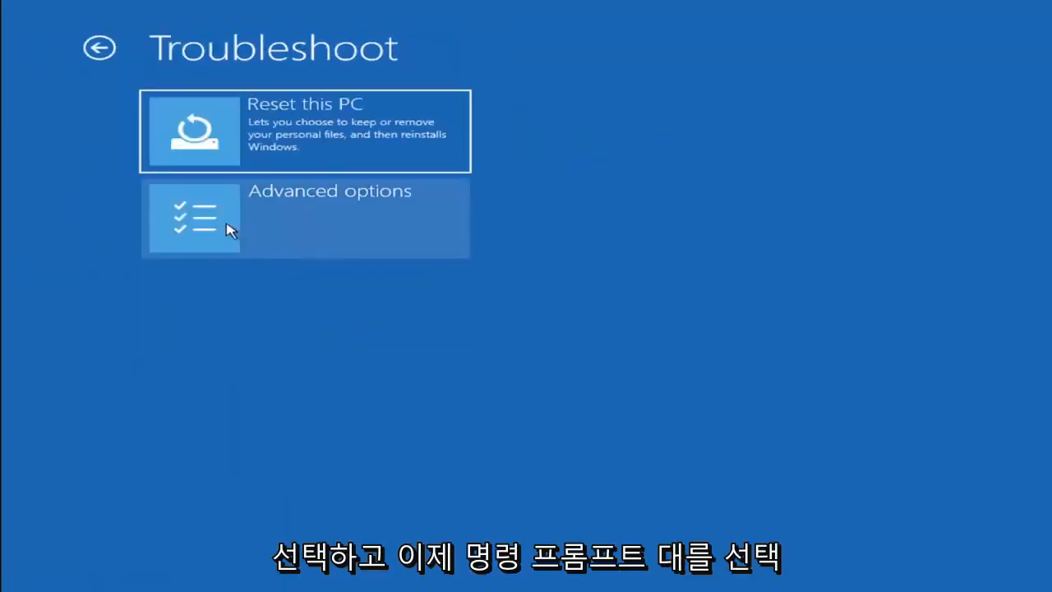
left_click(304, 217)
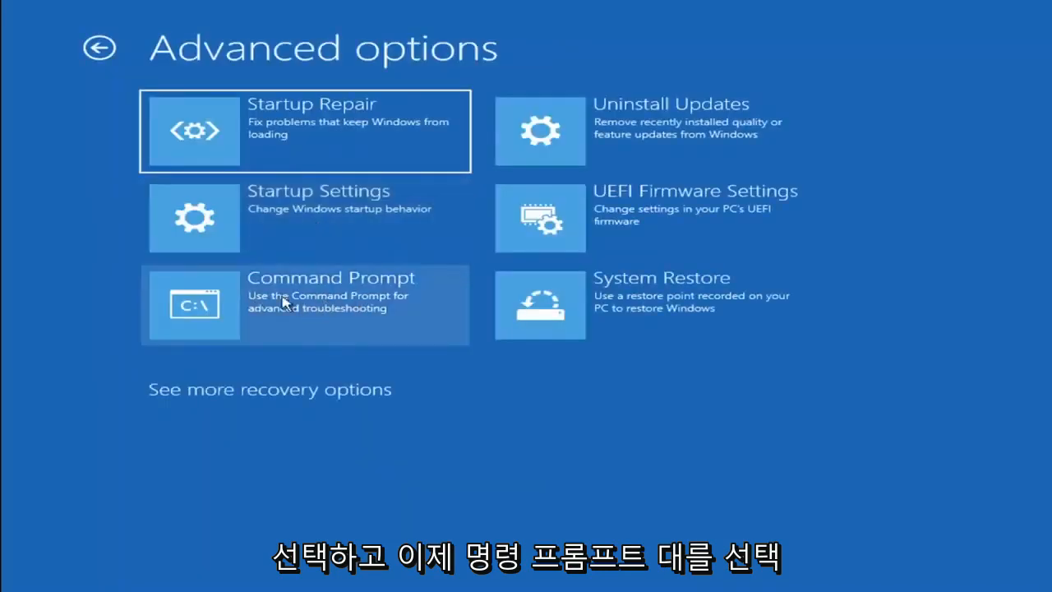
left_click(306, 304)
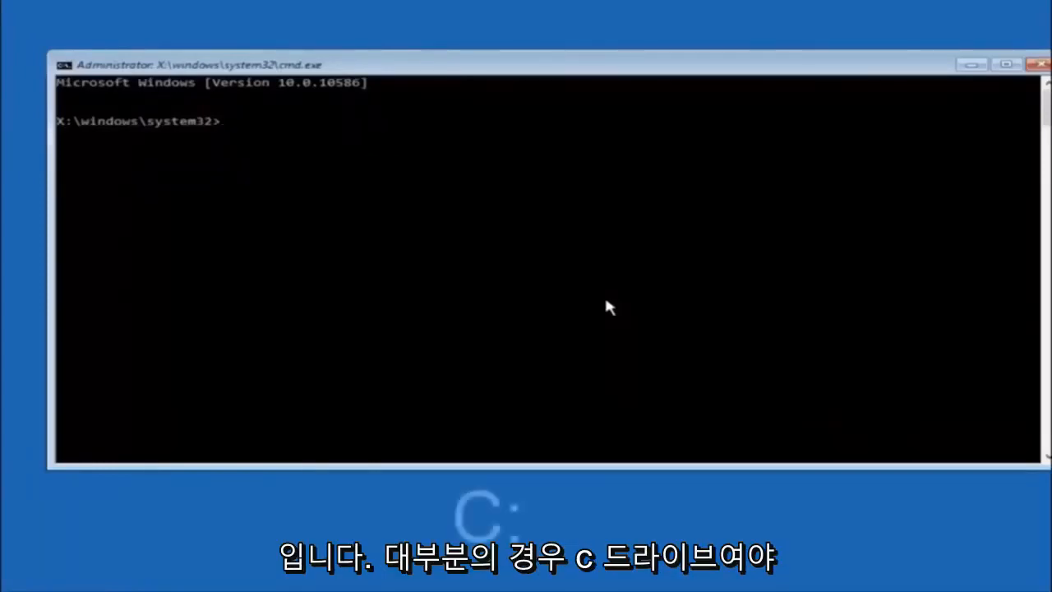
Switch the prompt to drive C: and list its folders with dir.
type("c")
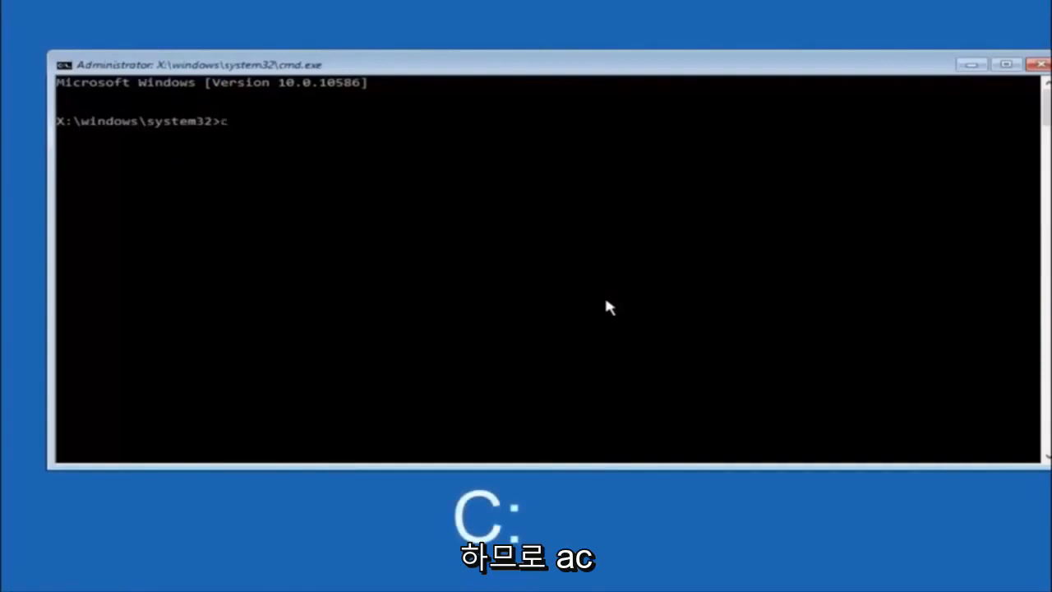
type(":")
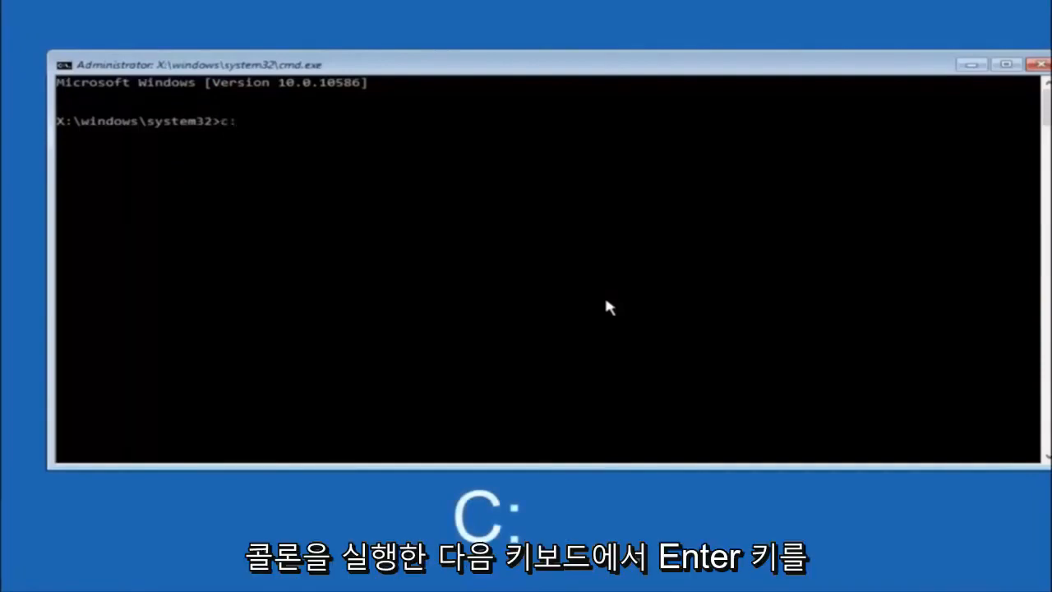
key("Return")
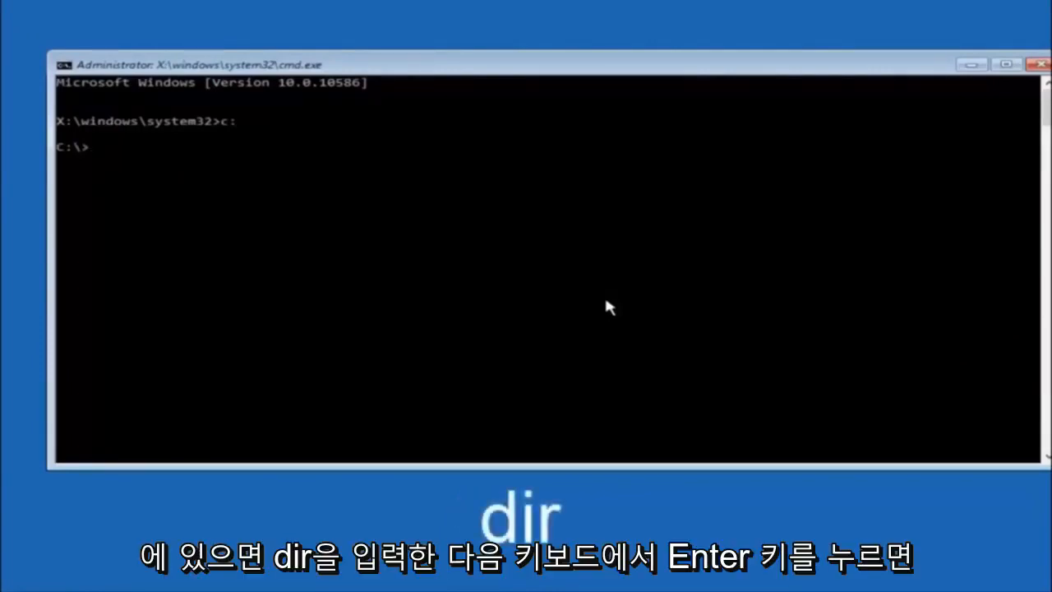
type("dir")
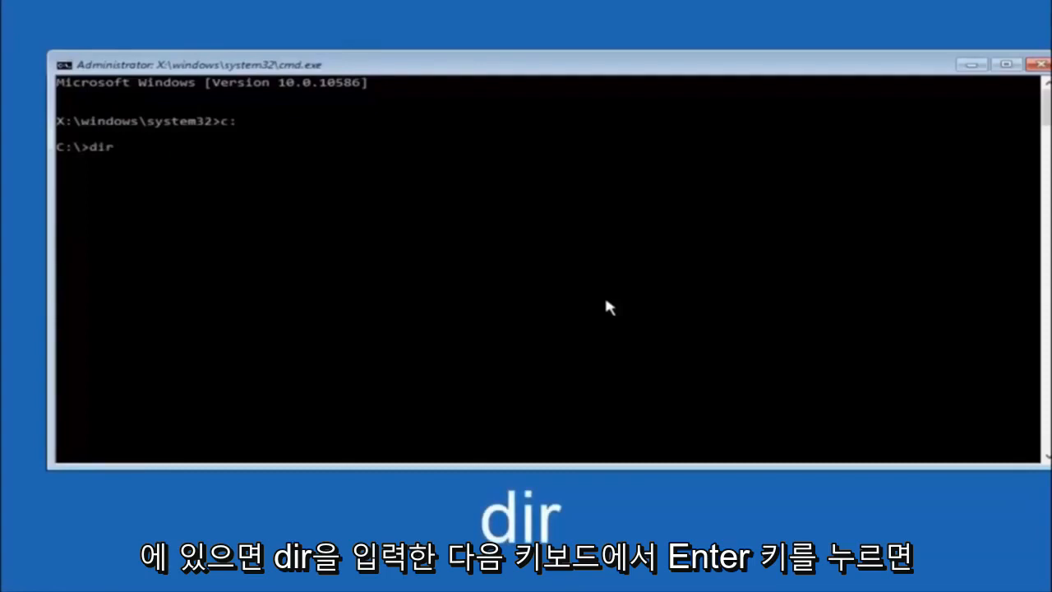
key("Return")
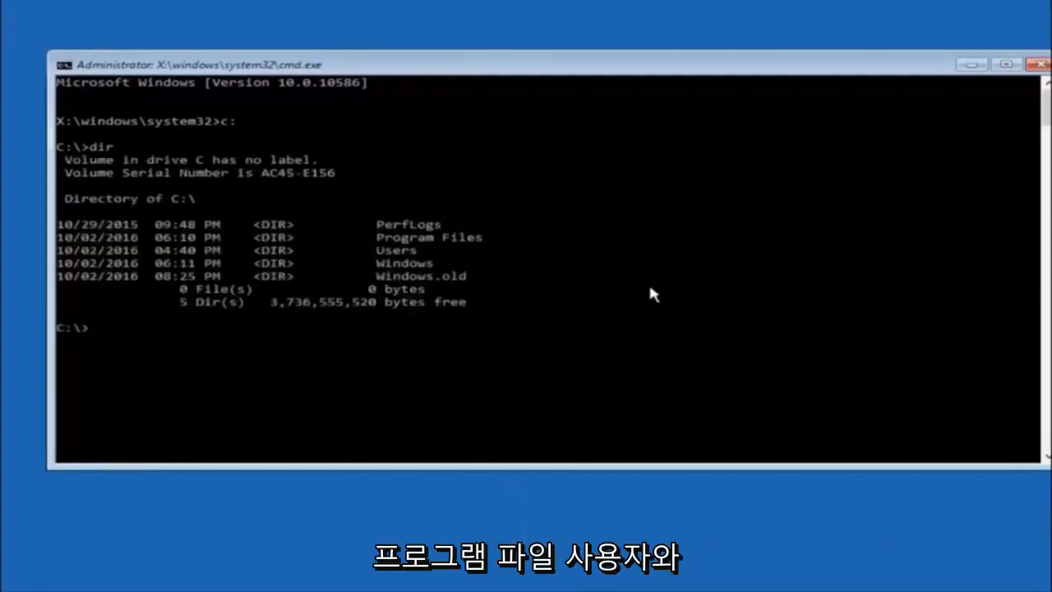
mouse_move(391, 271)
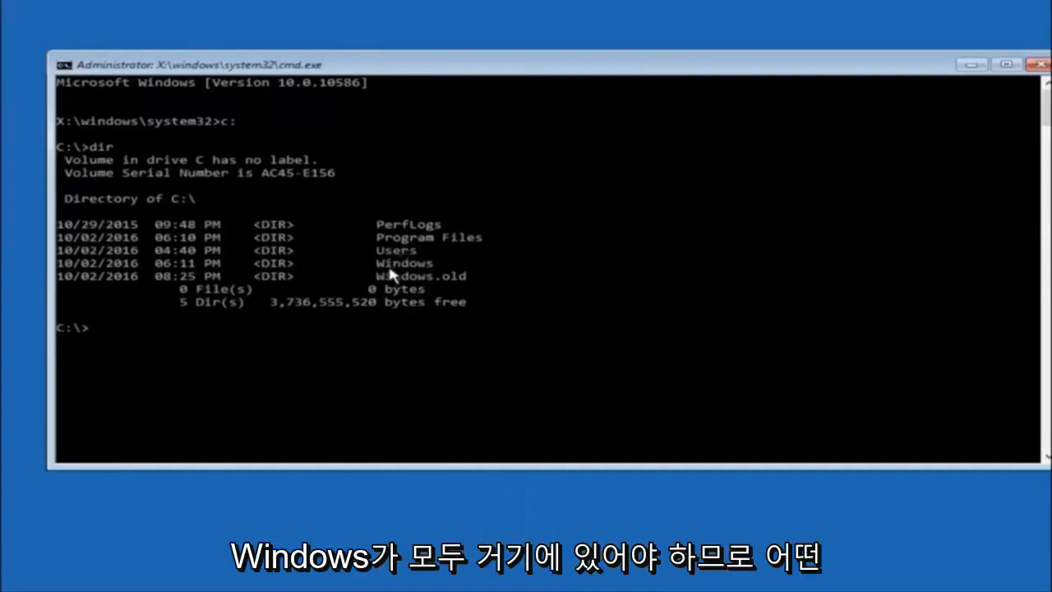
mouse_move(419, 266)
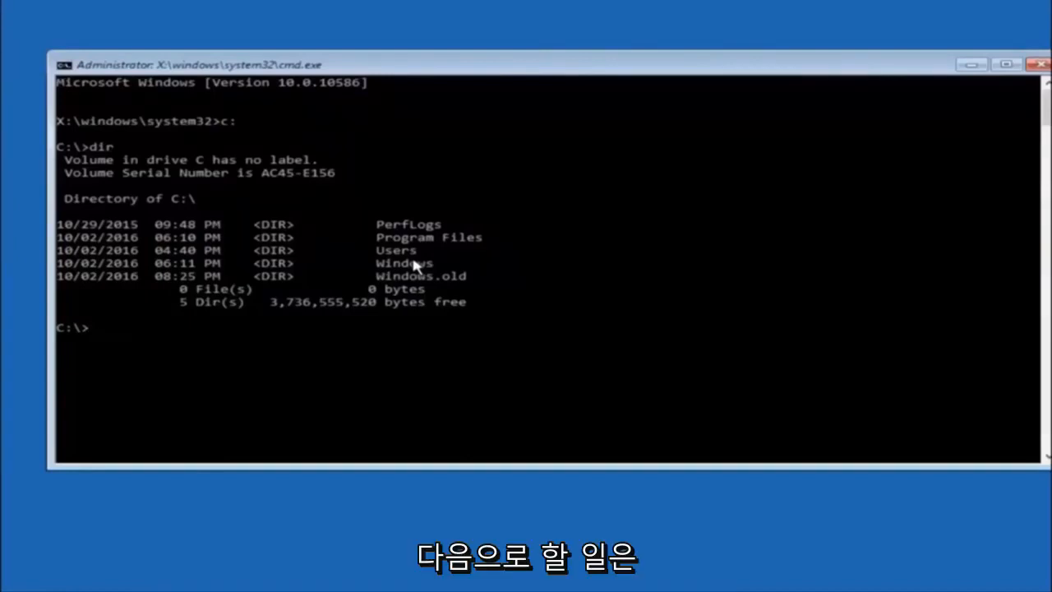
Change directory to \windows\system32\config on drive C.
type("cd \\")
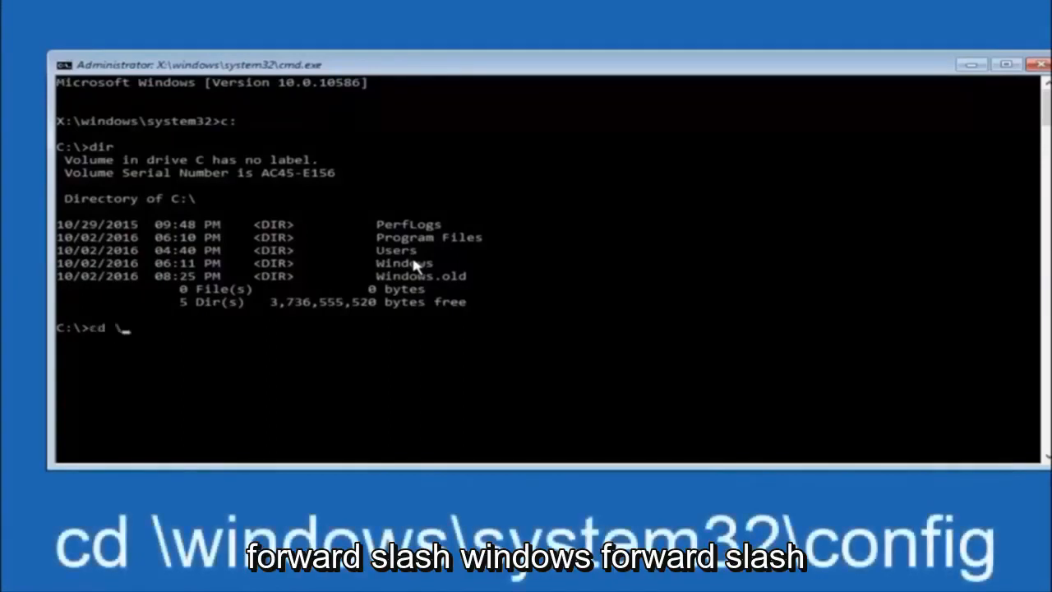
type("windows")
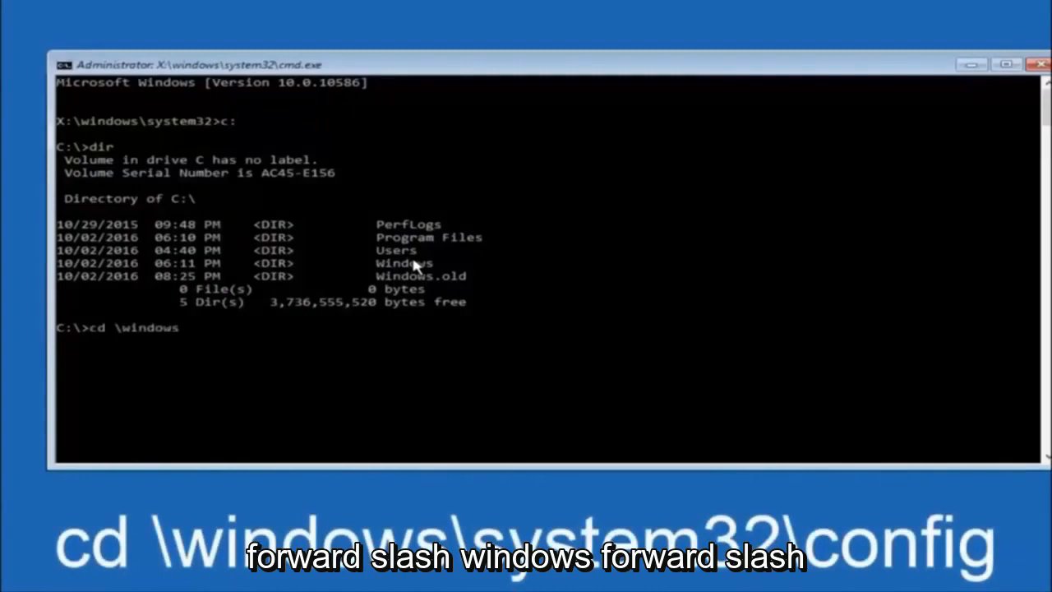
type("\\syste")
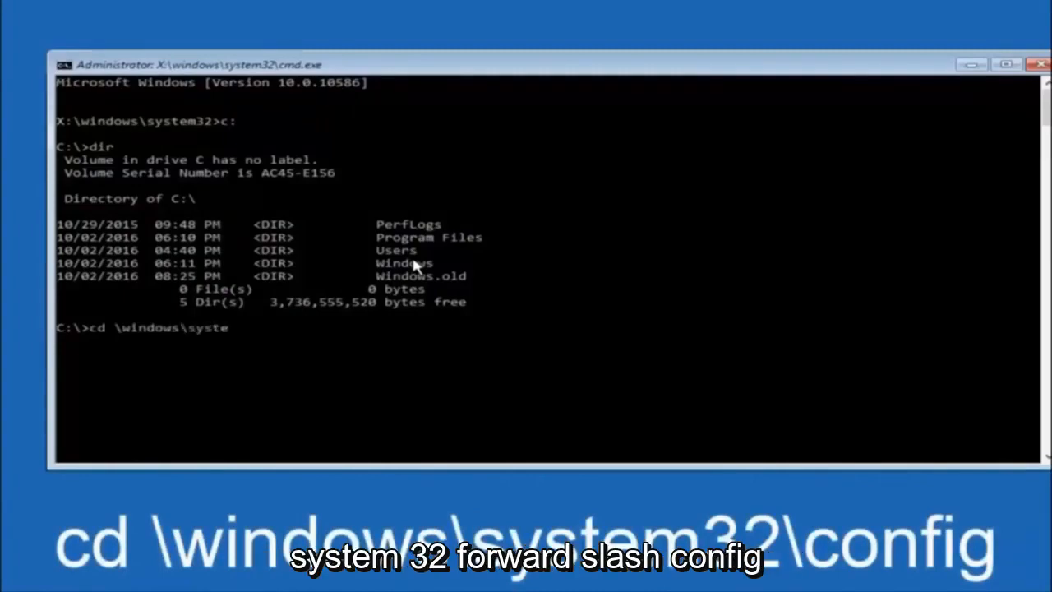
type("32")
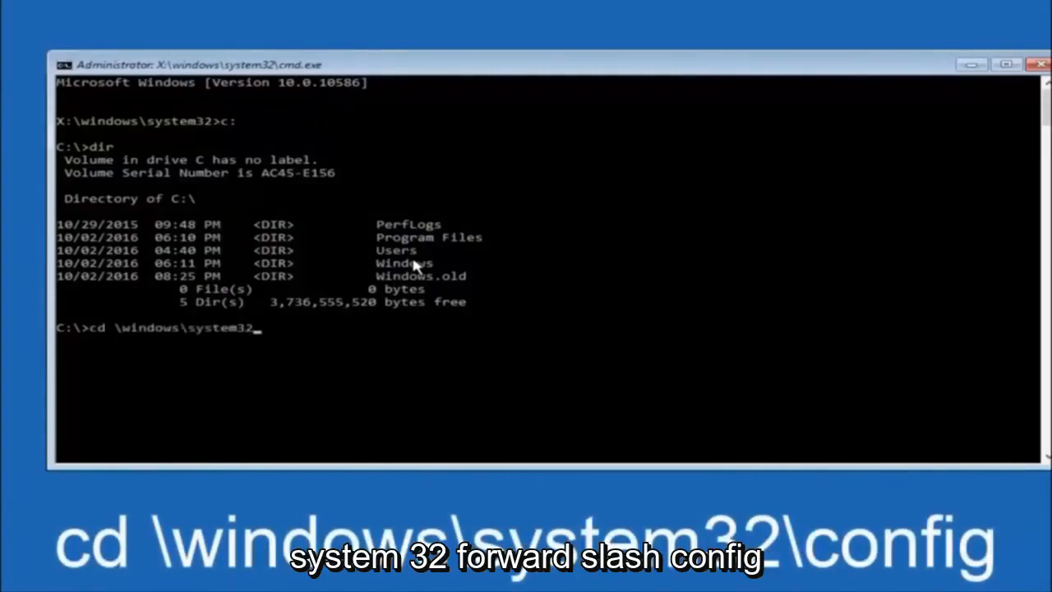
type("\\config")
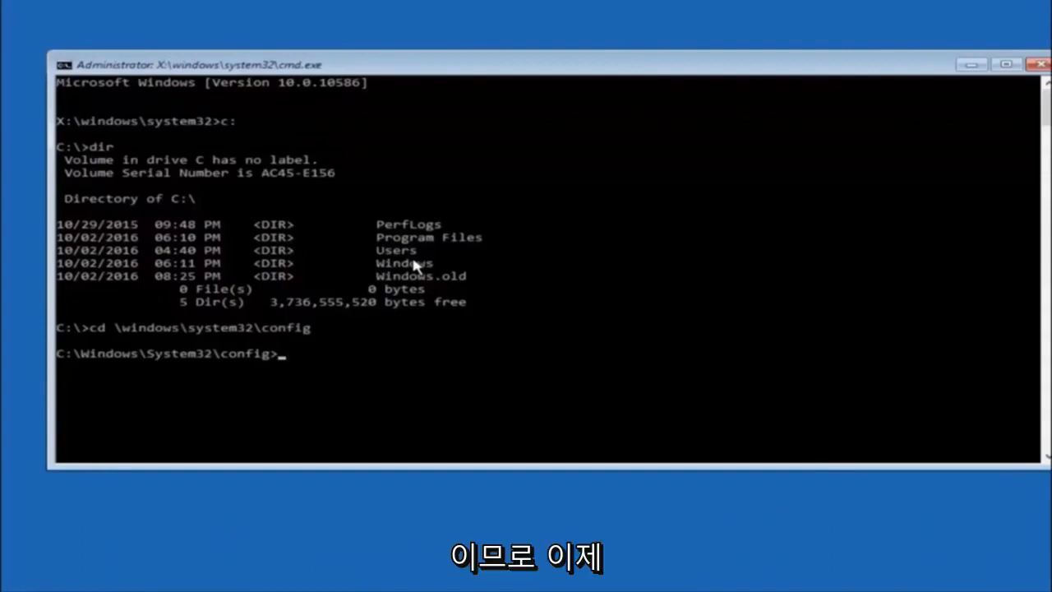
Create a folder named backup inside config with md backup.
type("md")
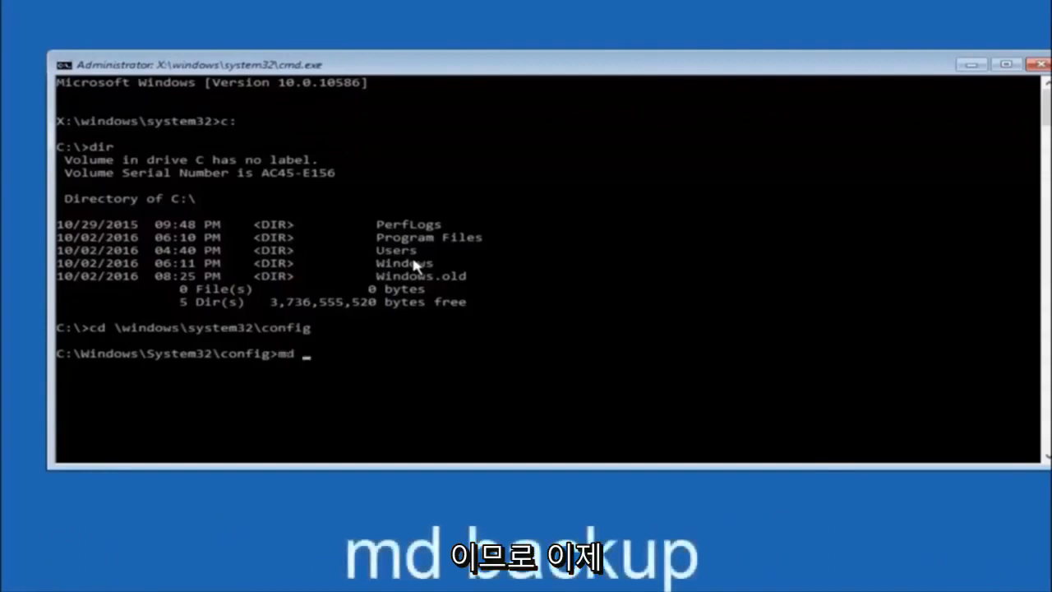
type("backup")
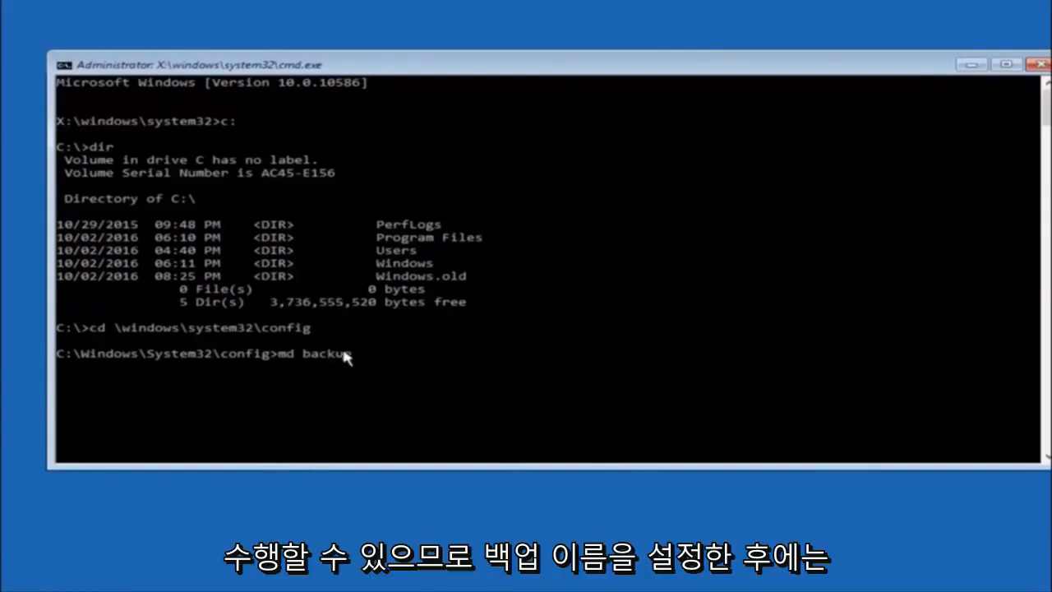
mouse_move(388, 399)
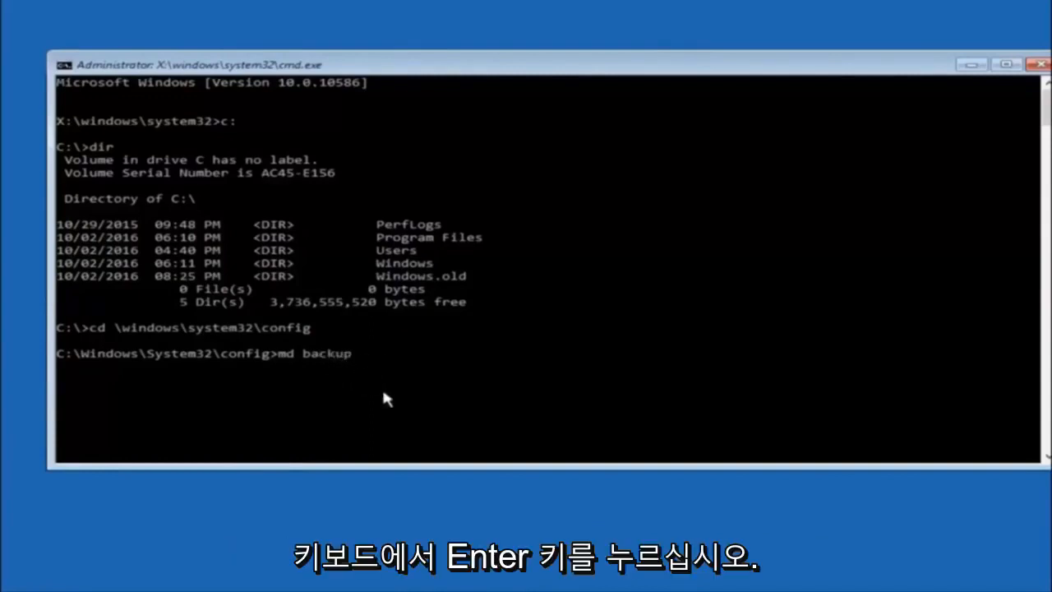
key("Return")
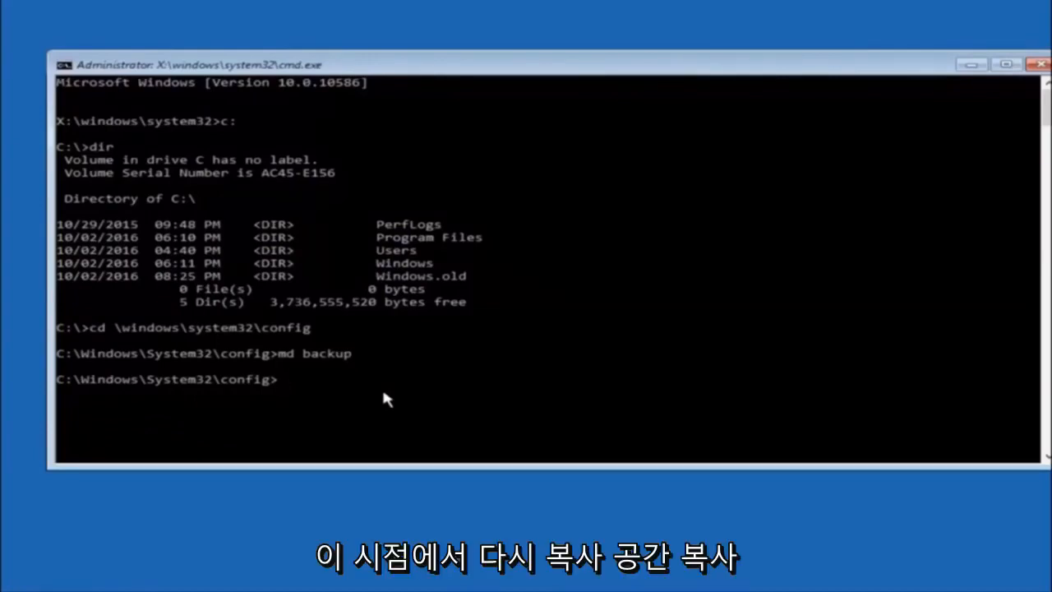
Copy all ten registry config files into the backup1 folder with copy *.* backup1.
type("copy *")
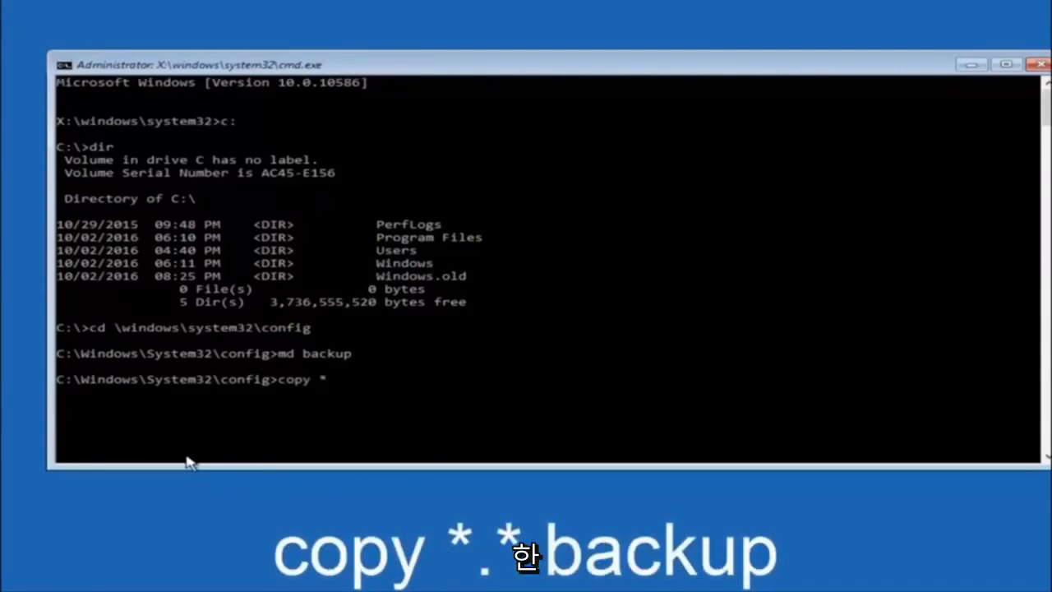
type(".*")
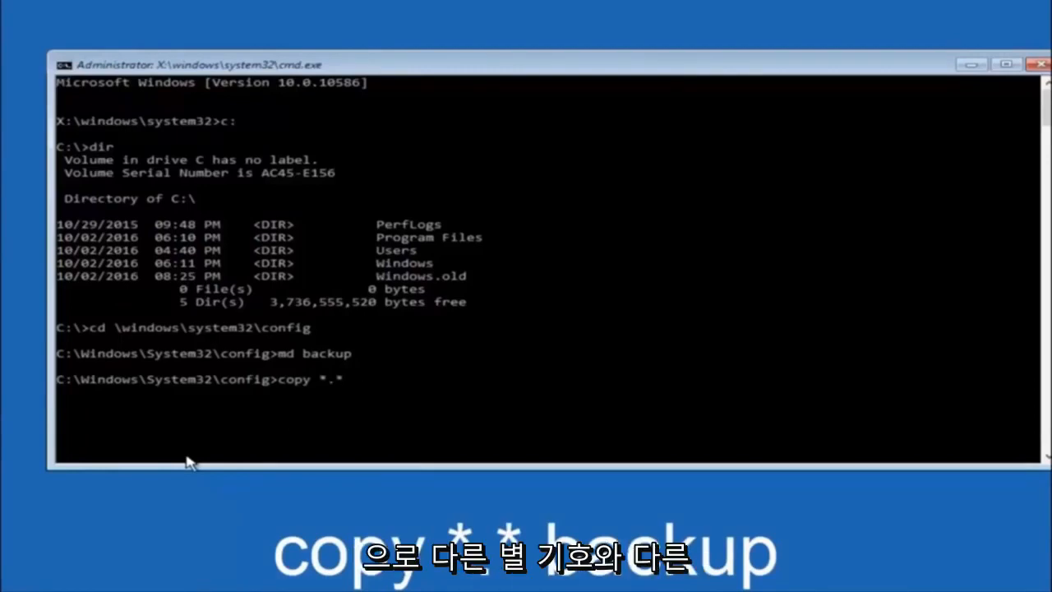
type("backup")
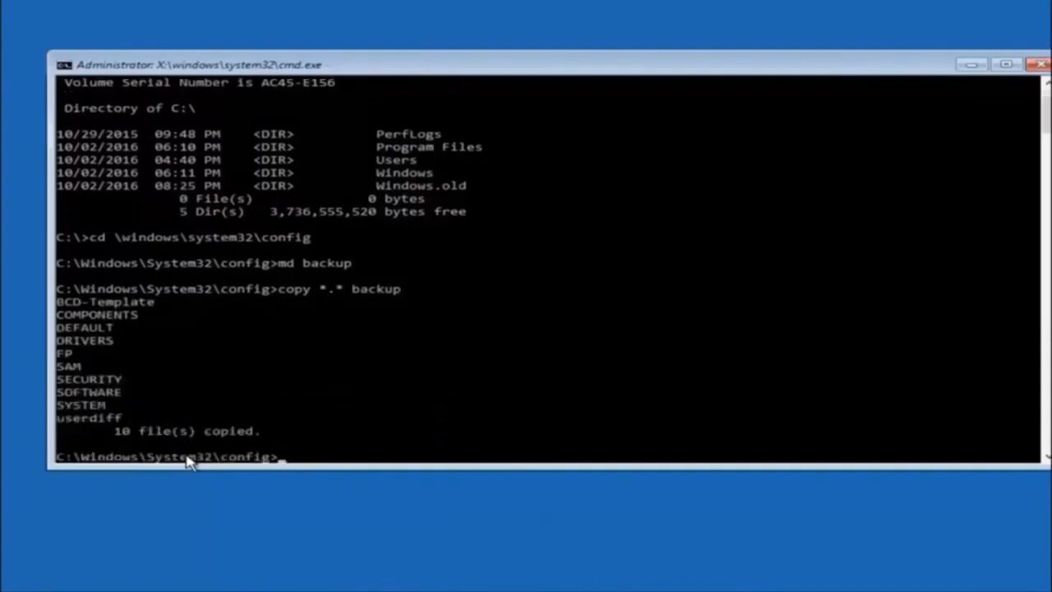
type("cd")
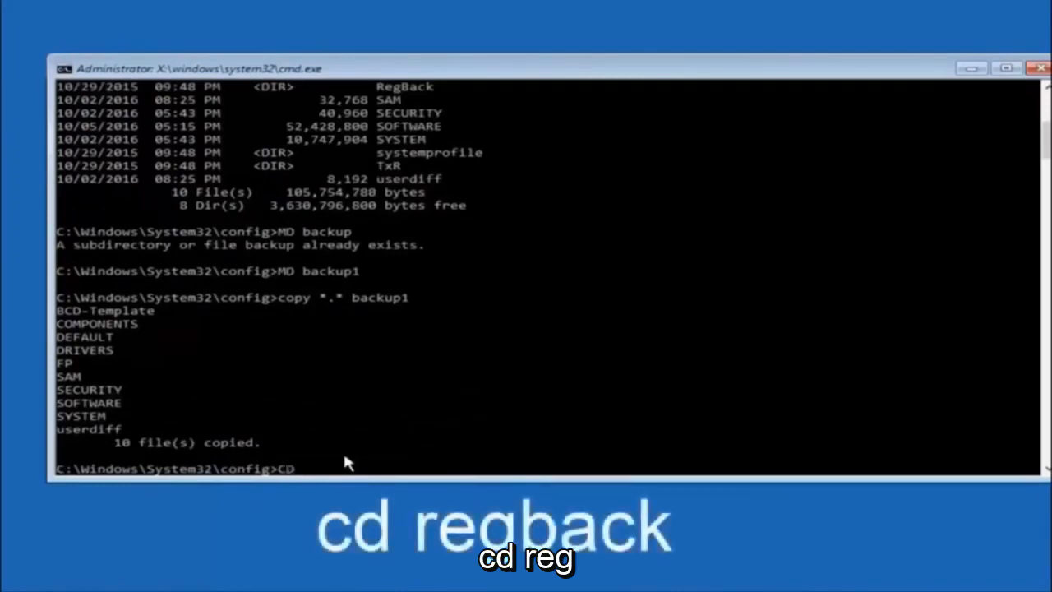
Enter the RegBack folder and list its five zero-byte registry files with dir.
type("regback")
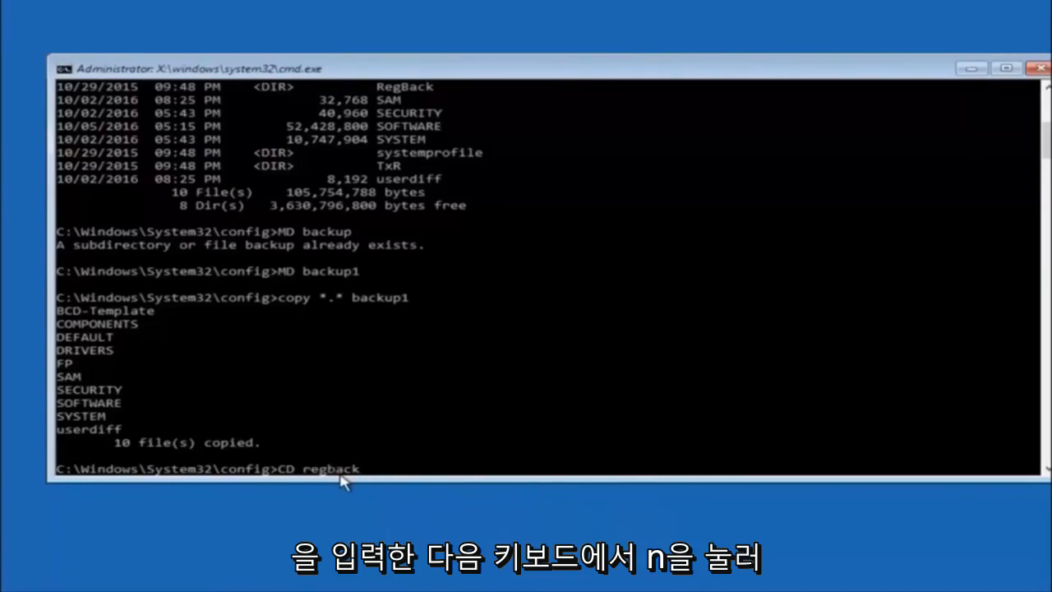
key("Return")
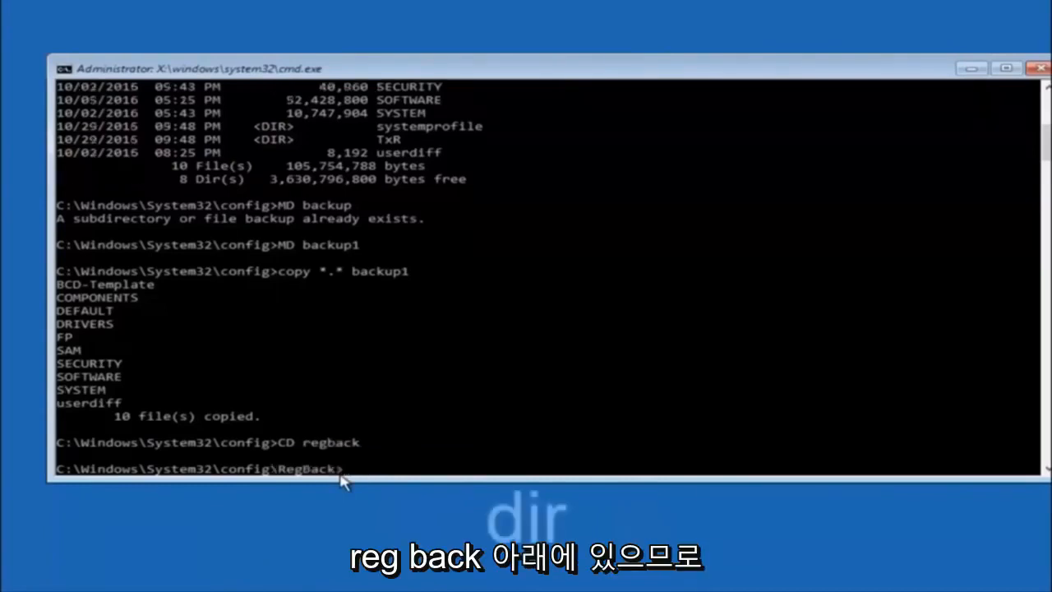
type("dir")
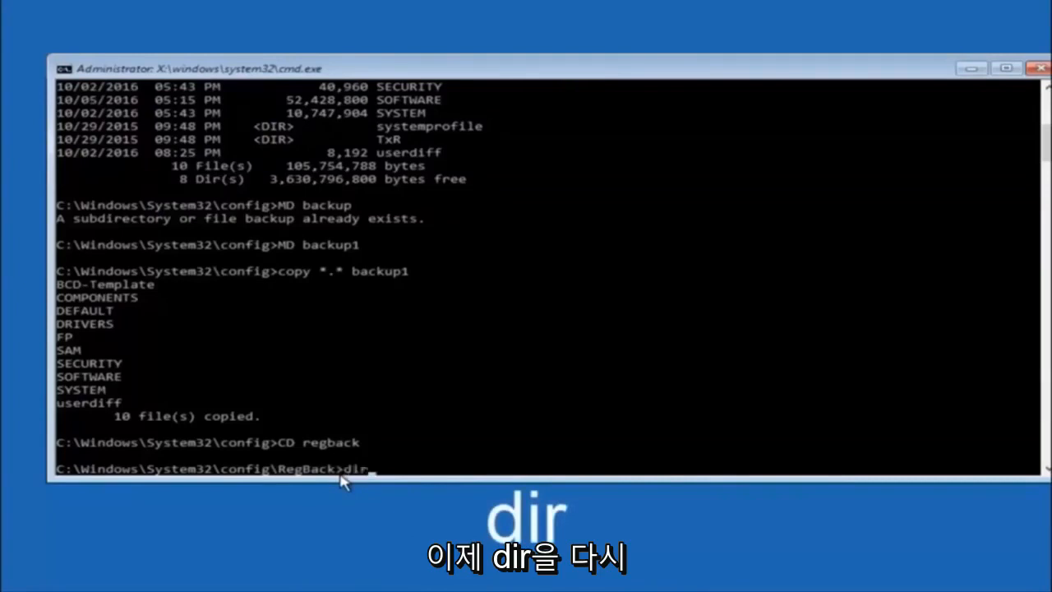
key("Return")
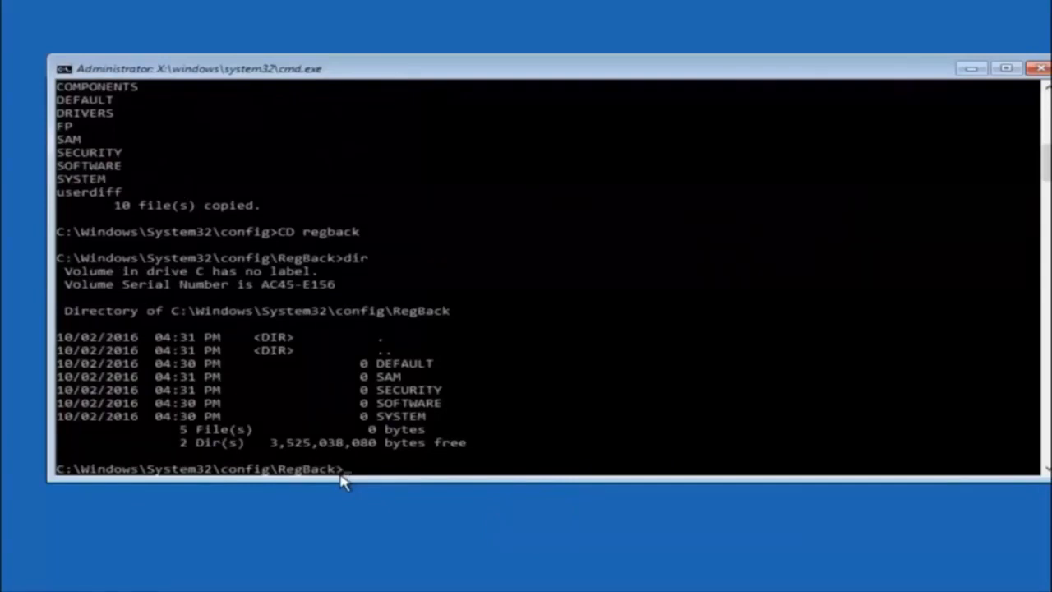
type("copy")
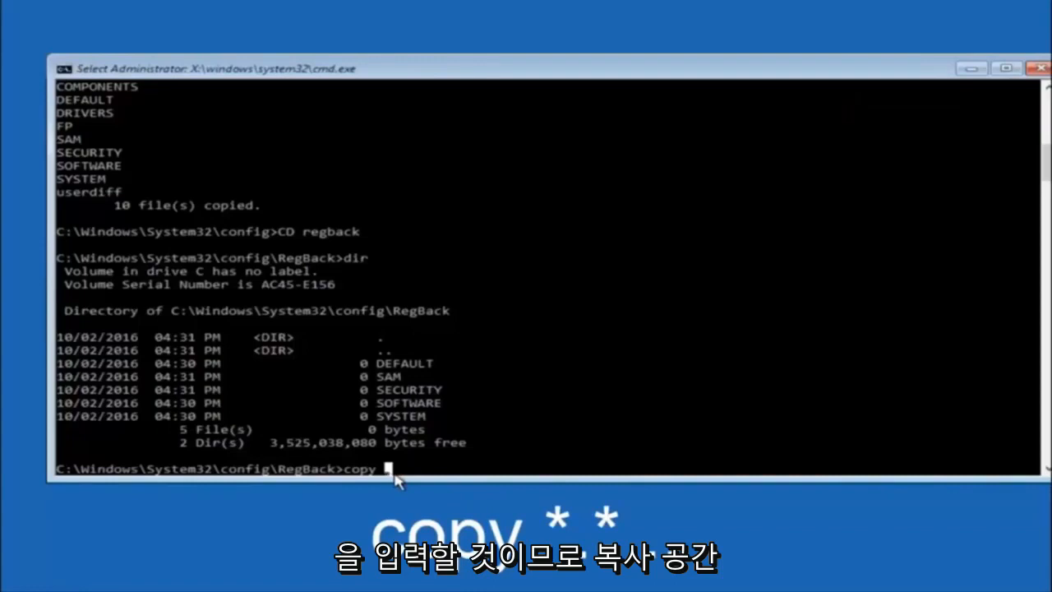
Copy *.* up into config and answer A to overwrite all, reporting 5 files copied.
type("*")
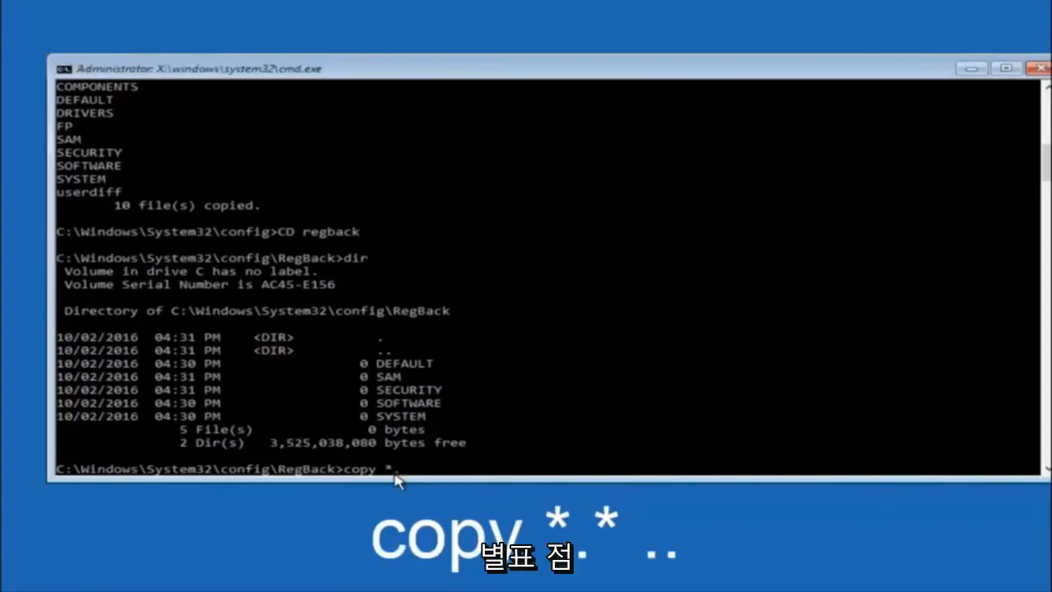
type("*")
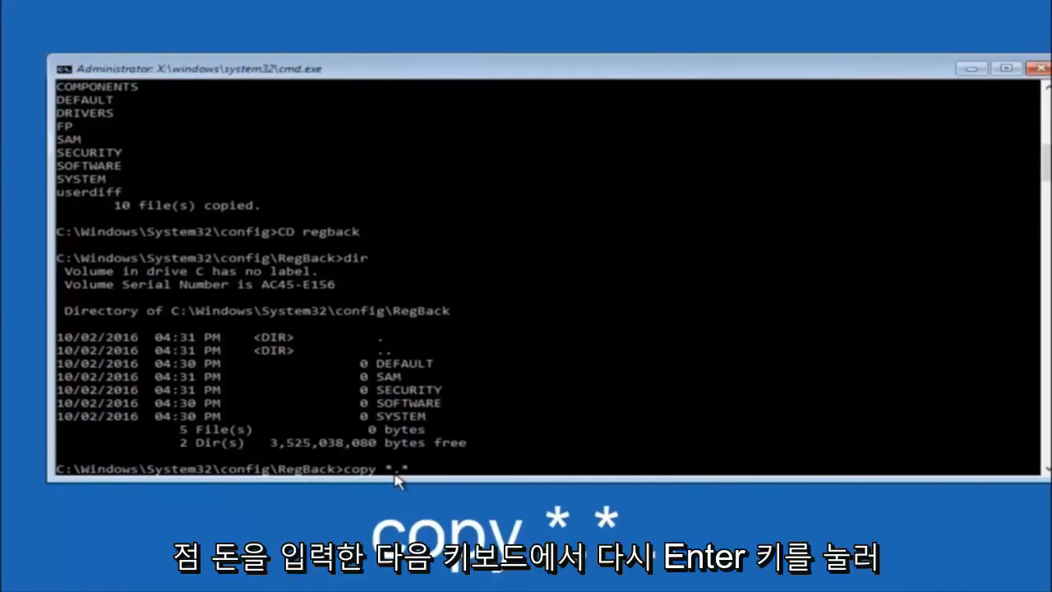
type("..")
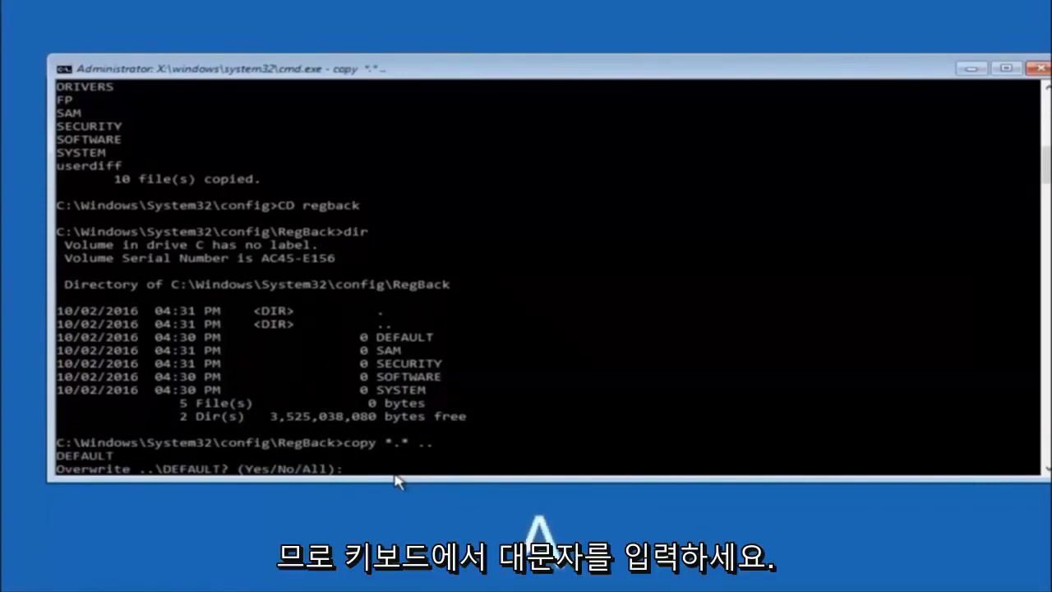
type("A")
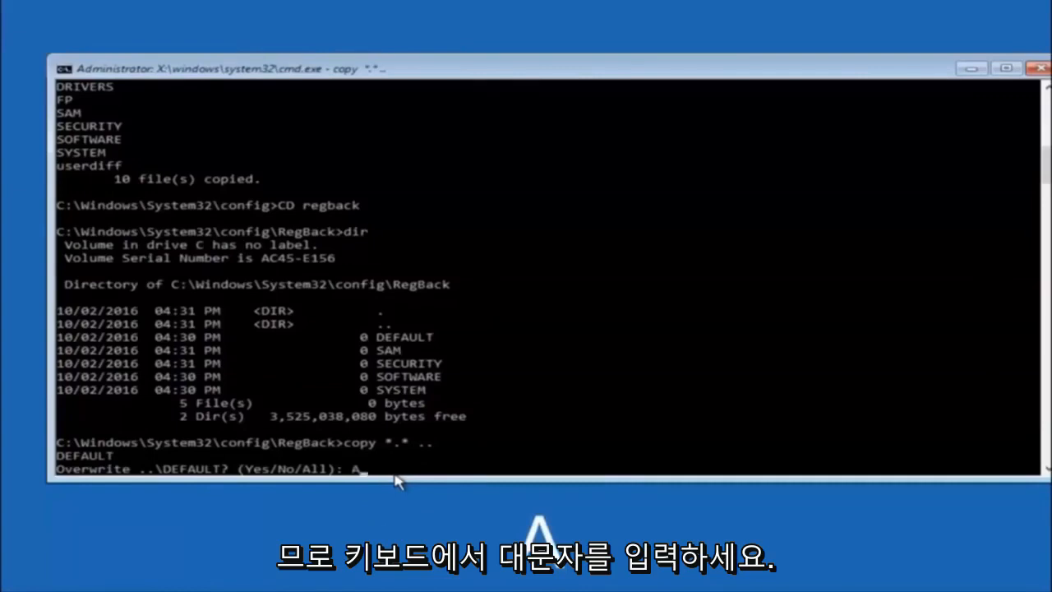
key("Return")
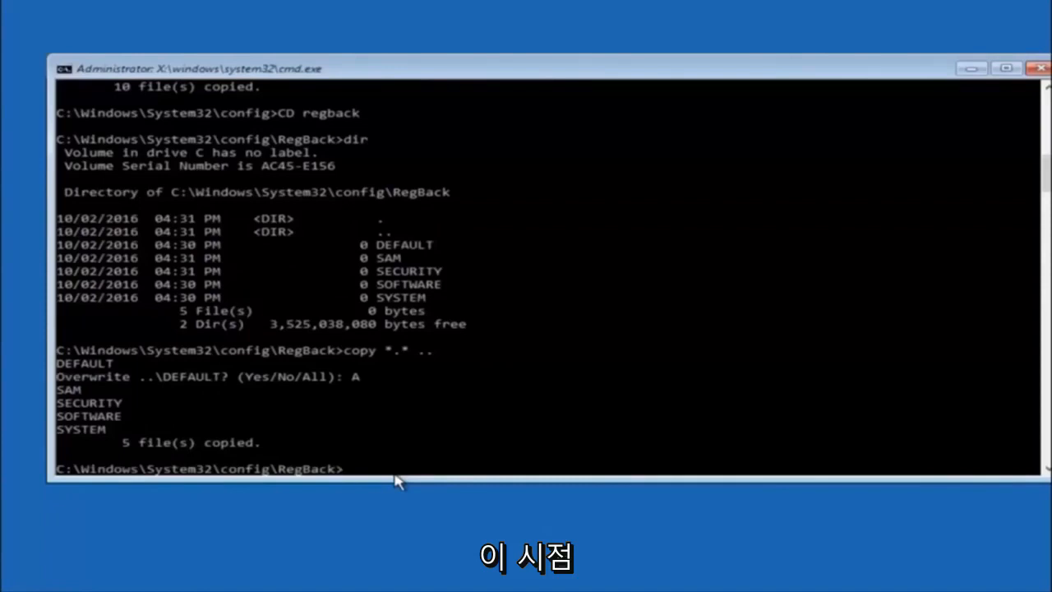
mouse_move(1011, 102)
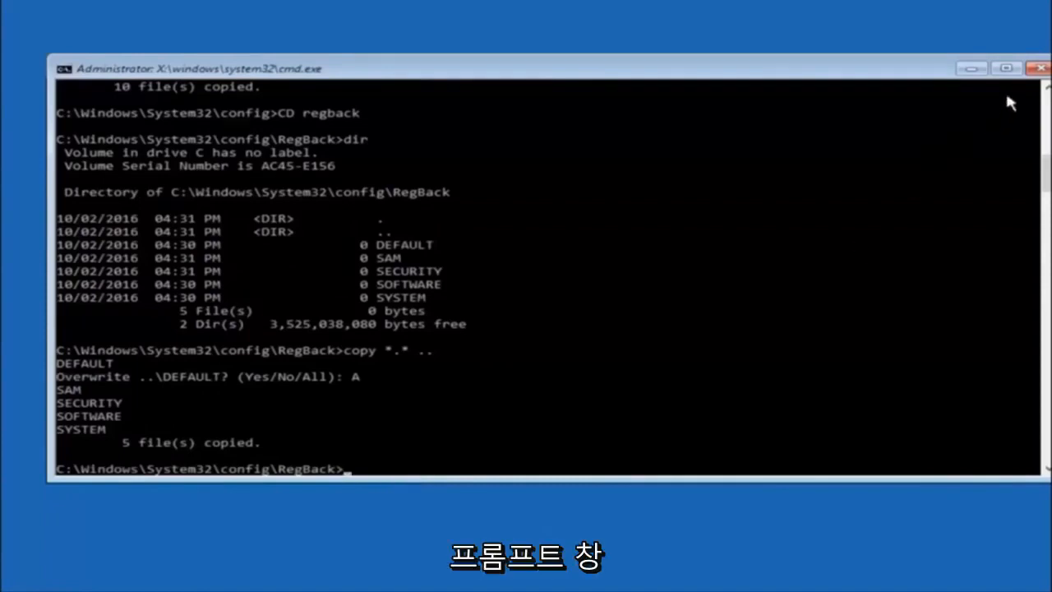